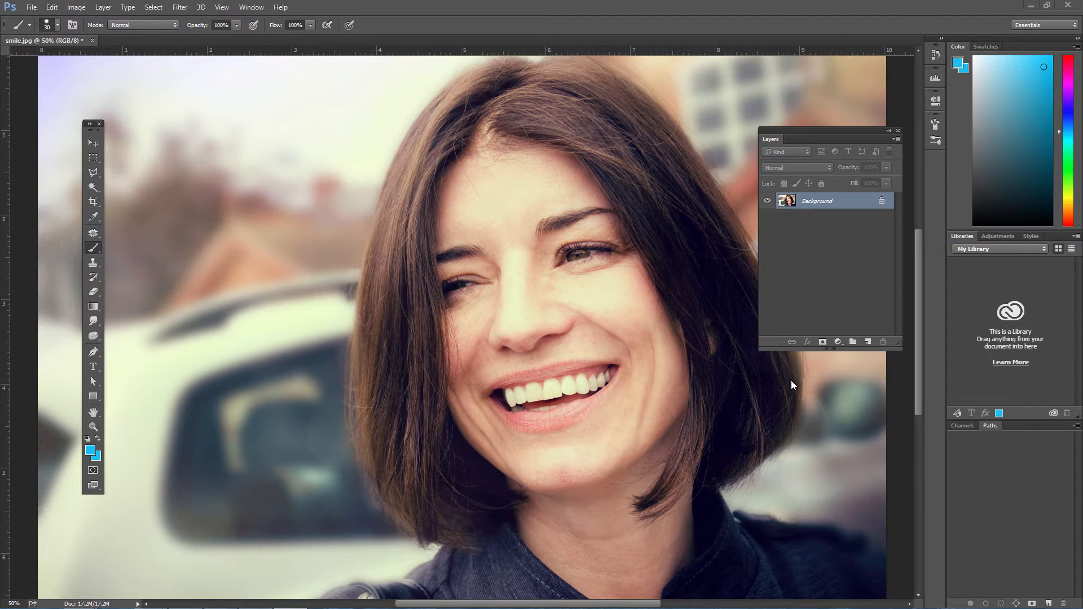
{"action": "mouse_move", "coordinate": [687, 371]}
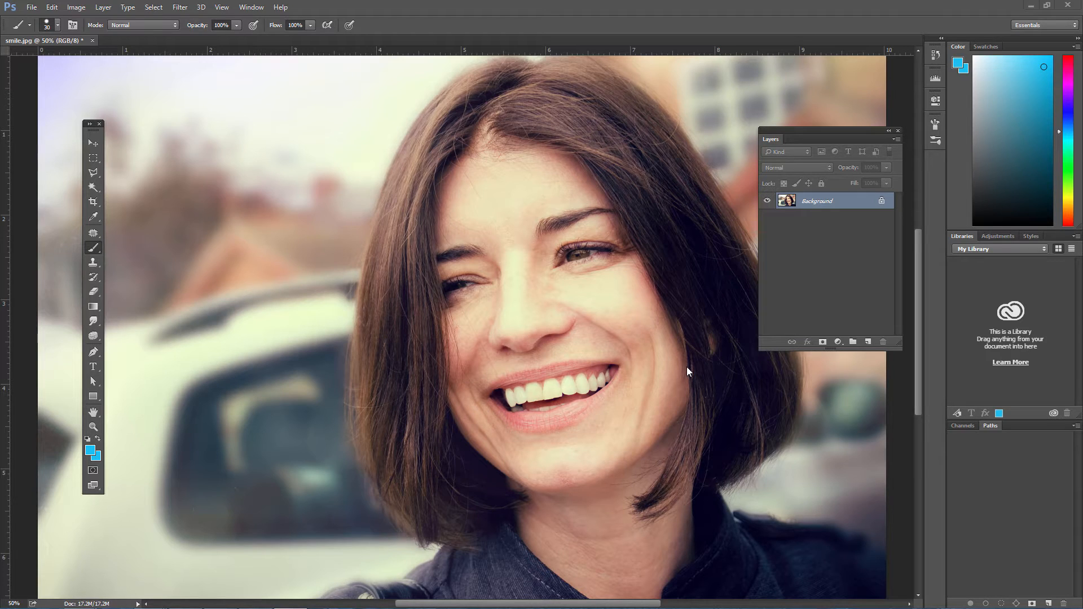
{"action": "mouse_move", "coordinate": [397, 113]}
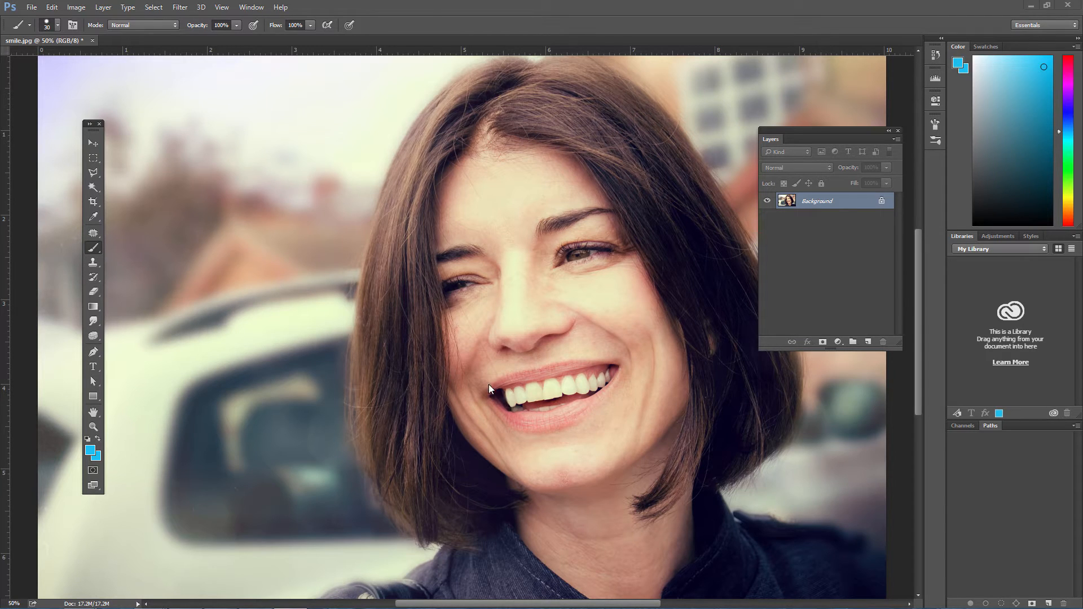
{"action": "mouse_move", "coordinate": [696, 92]}
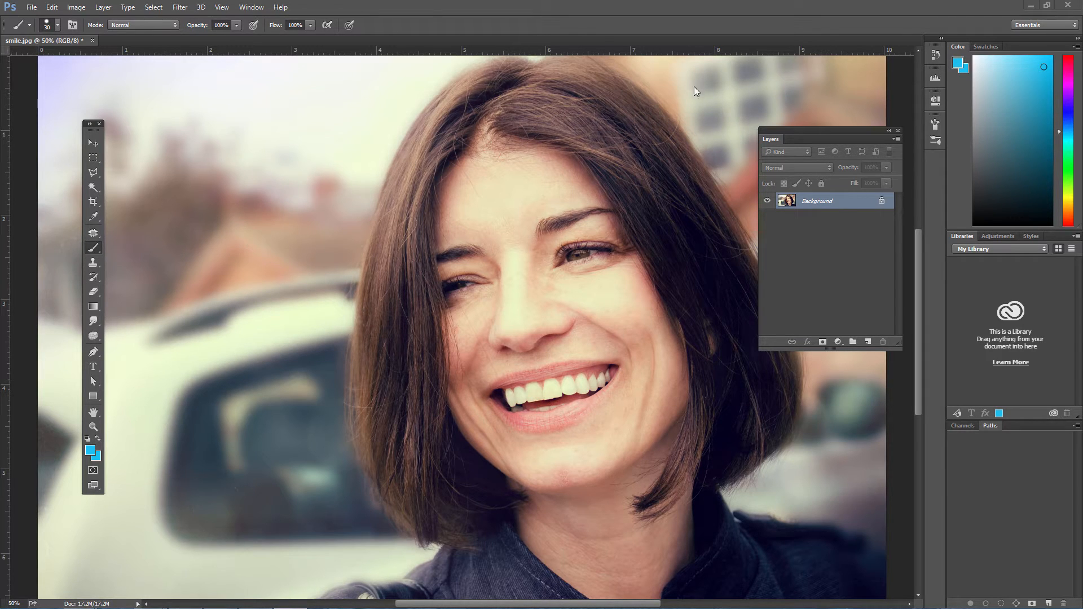
{"action": "mouse_move", "coordinate": [572, 185]}
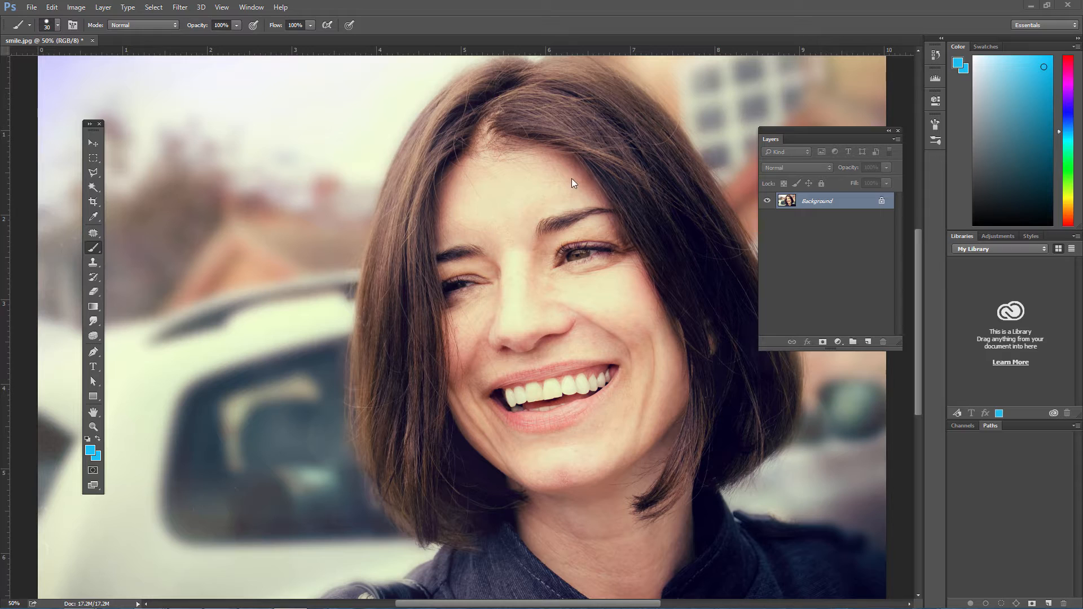
{"action": "mouse_move", "coordinate": [520, 396]}
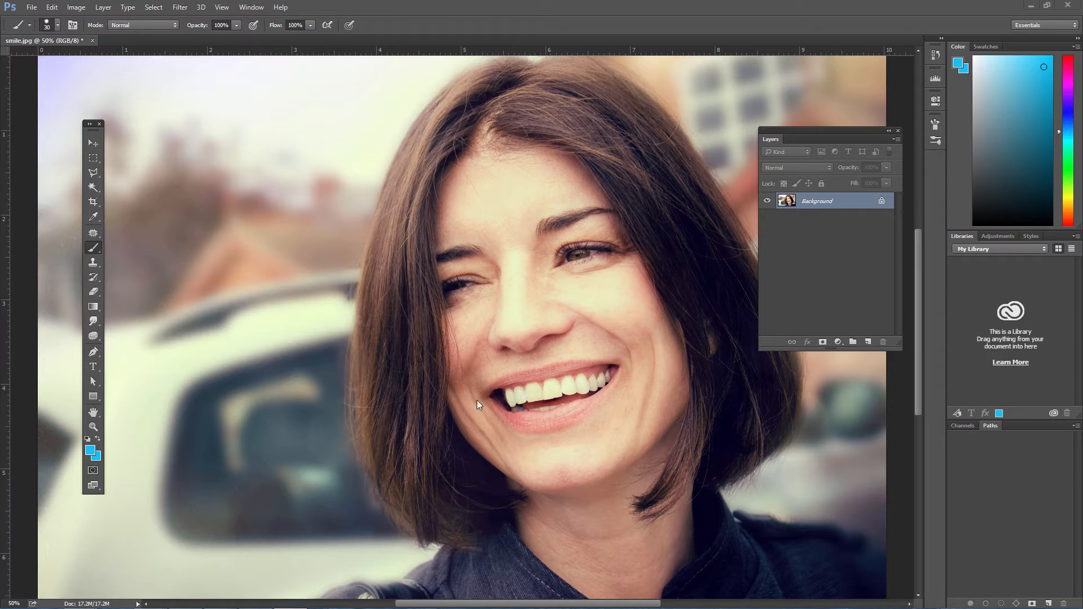
{"action": "mouse_move", "coordinate": [649, 470]}
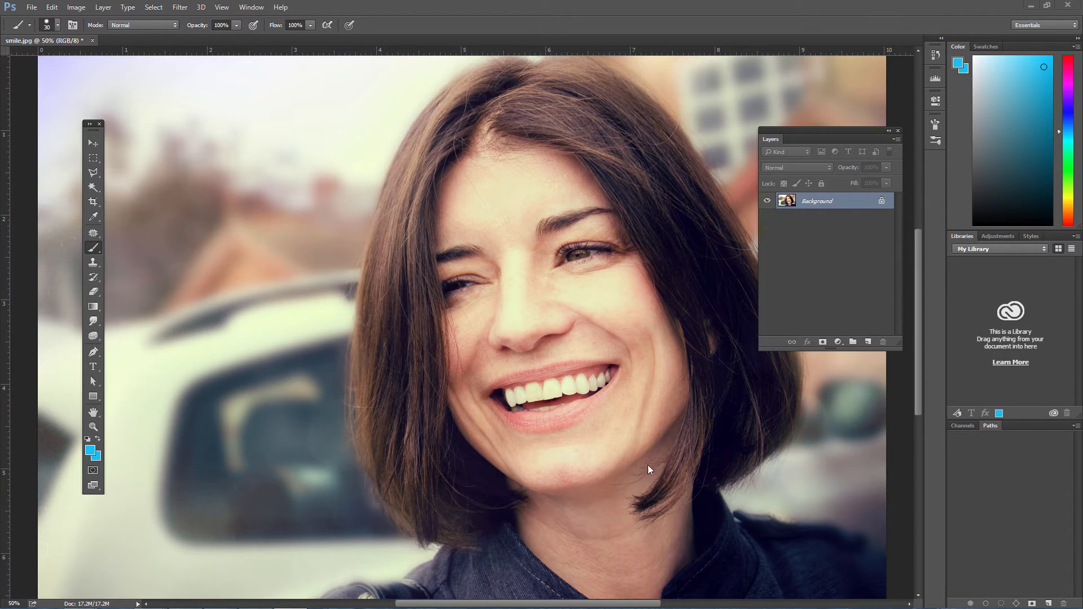
{"action": "mouse_move", "coordinate": [250, 134]}
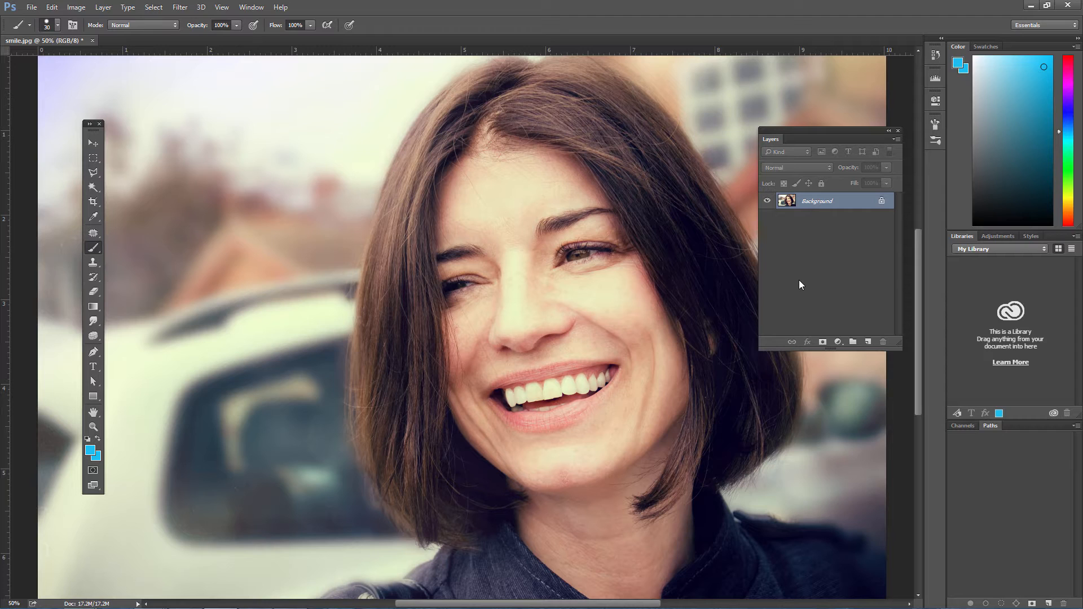
{"action": "mouse_move", "coordinate": [792, 286]}
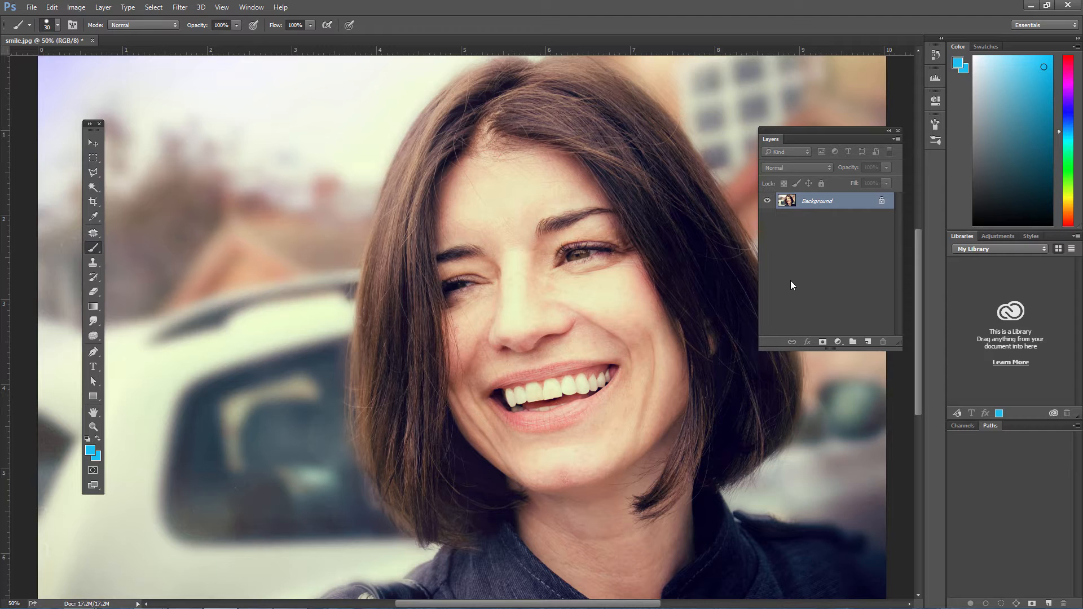
{"action": "mouse_move", "coordinate": [786, 288]}
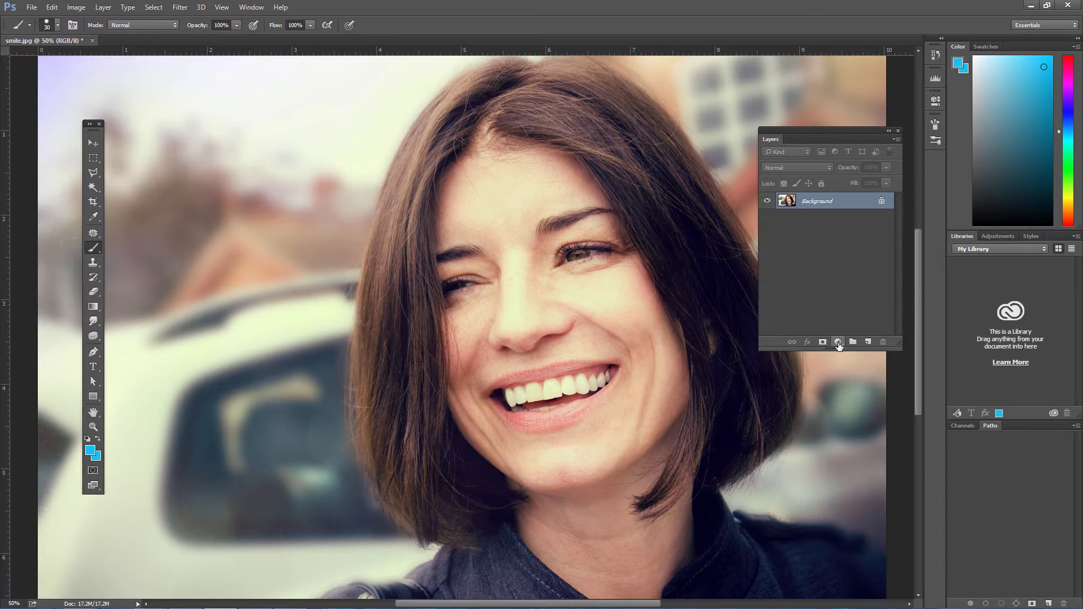
{"action": "mouse_move", "coordinate": [838, 344]}
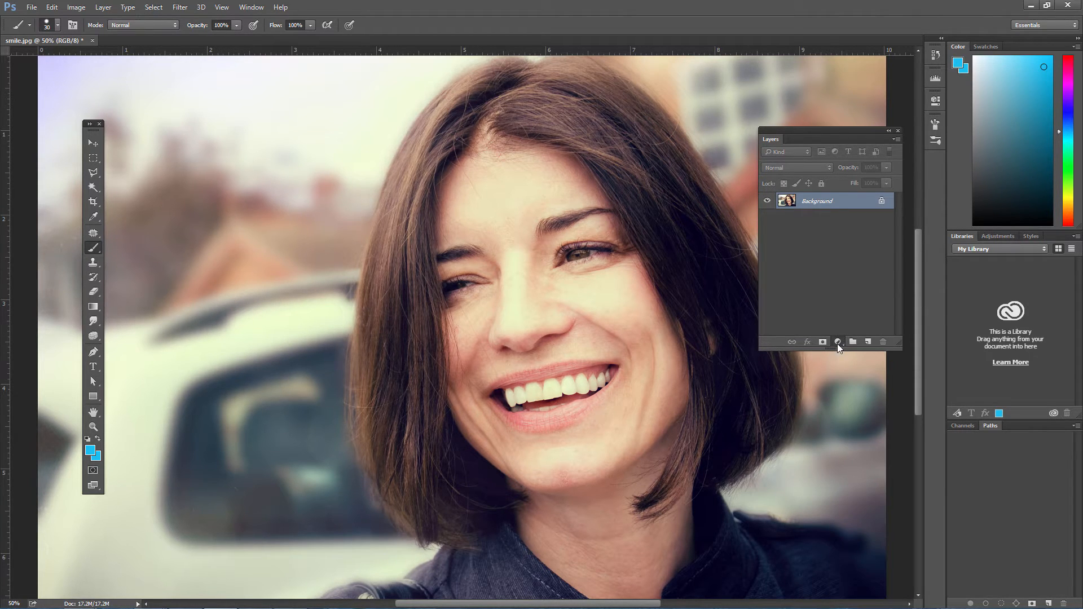
- Add a Hue/Saturation adjustment layer from the Layers panel and browse the Layer menu's New Adjustment Layer submenu
{"action": "left_click", "coordinate": [837, 342]}
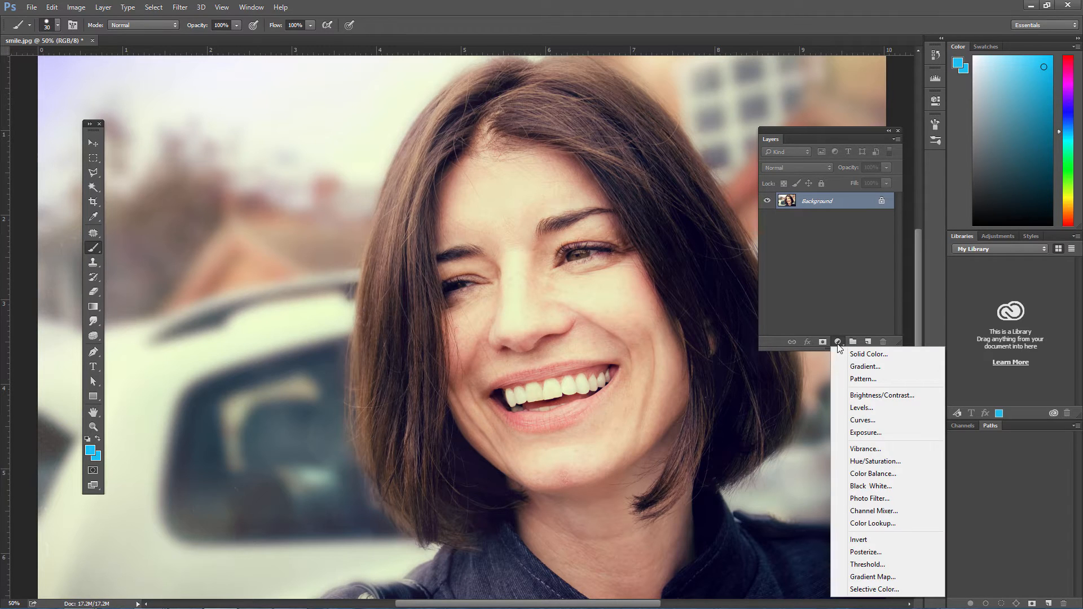
{"action": "mouse_move", "coordinate": [847, 464]}
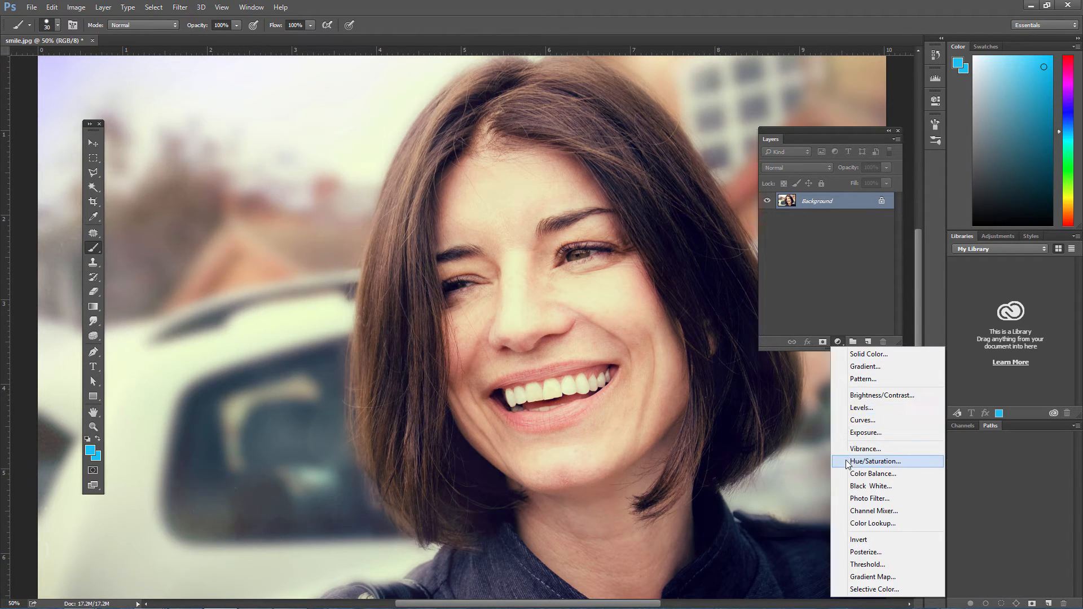
{"action": "left_click", "coordinate": [875, 461]}
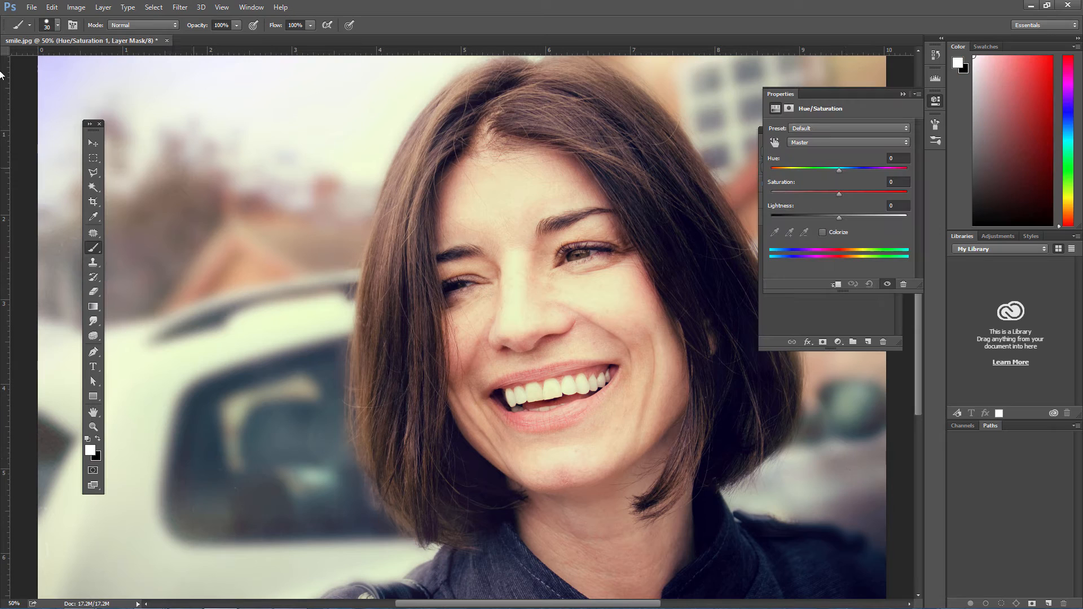
{"action": "left_click", "coordinate": [103, 7]}
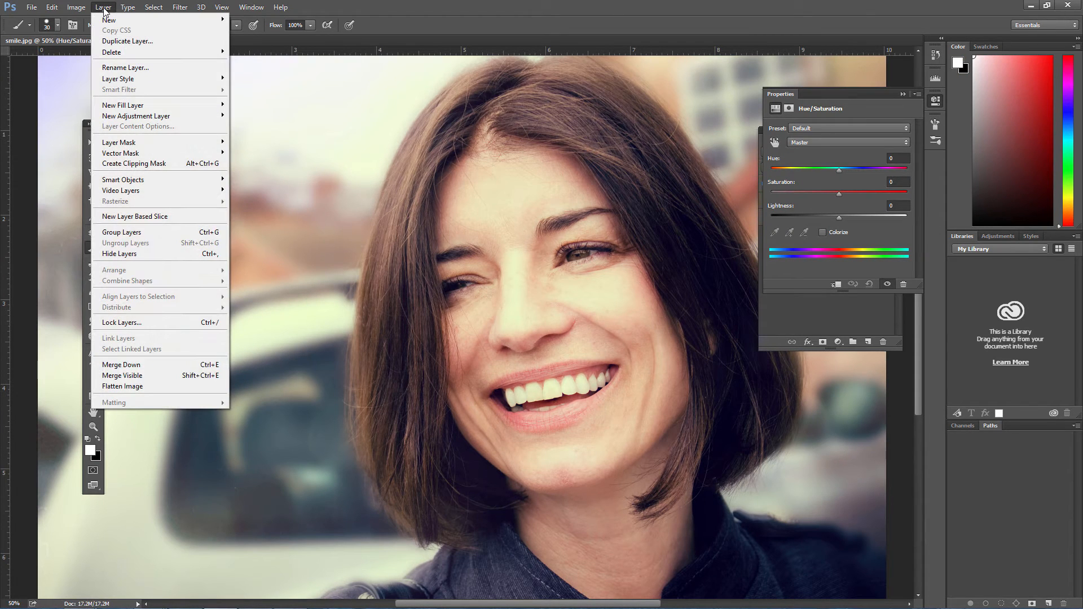
{"action": "mouse_move", "coordinate": [135, 115]}
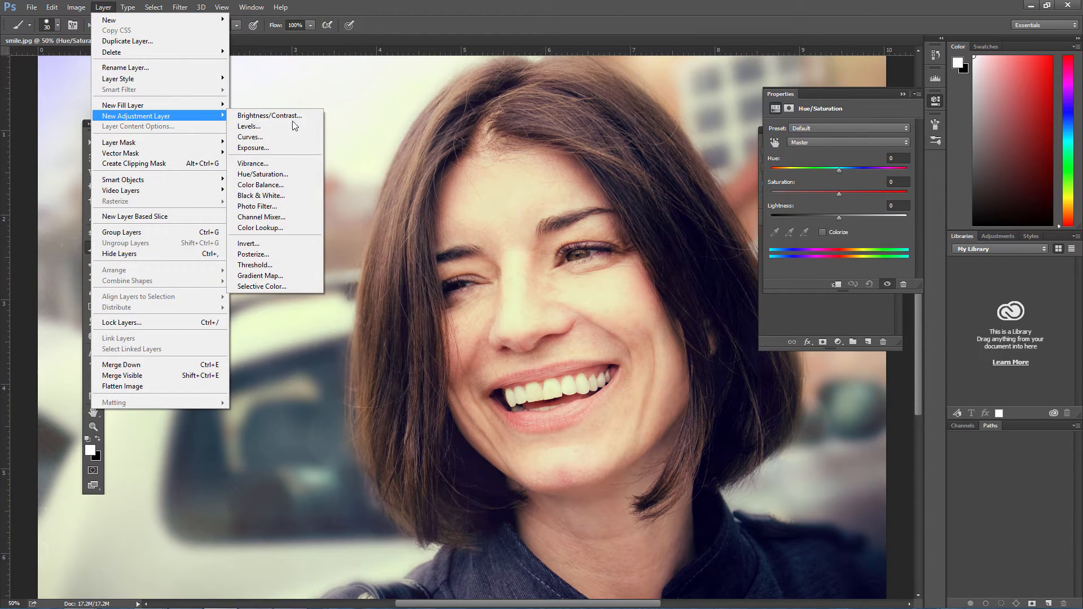
{"action": "left_click", "coordinate": [262, 174]}
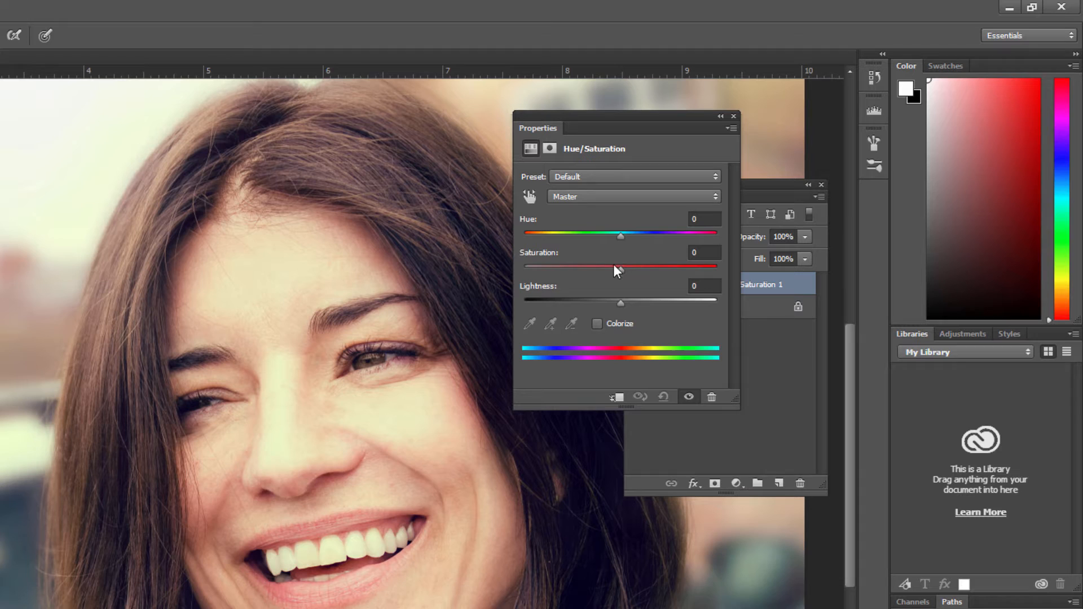
{"action": "mouse_move", "coordinate": [585, 200]}
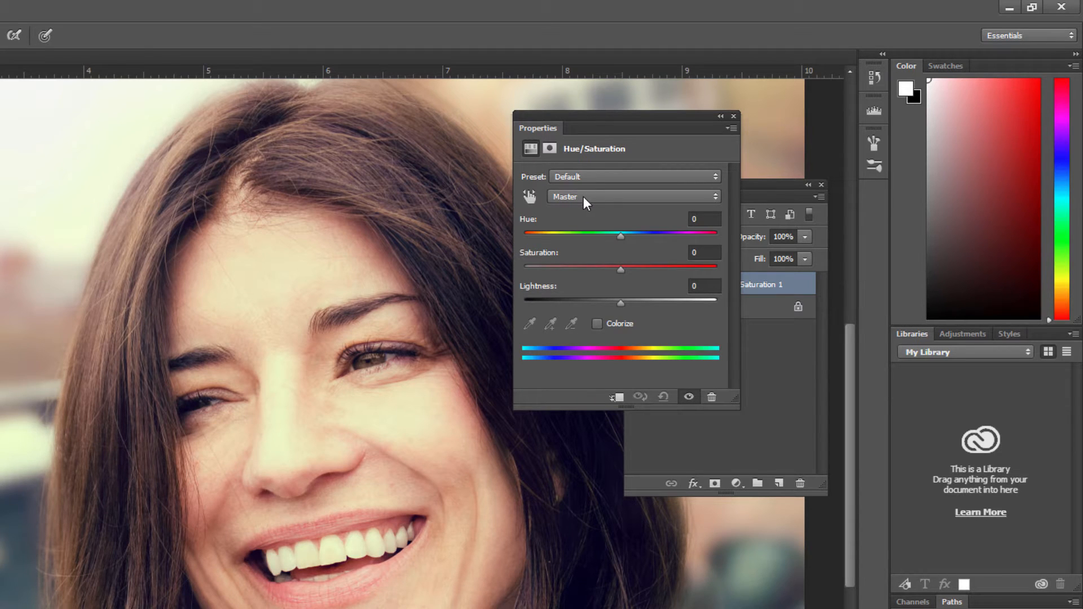
- Restrict the adjustment to Yellows and drop their Saturation to -100
{"action": "left_click", "coordinate": [632, 197]}
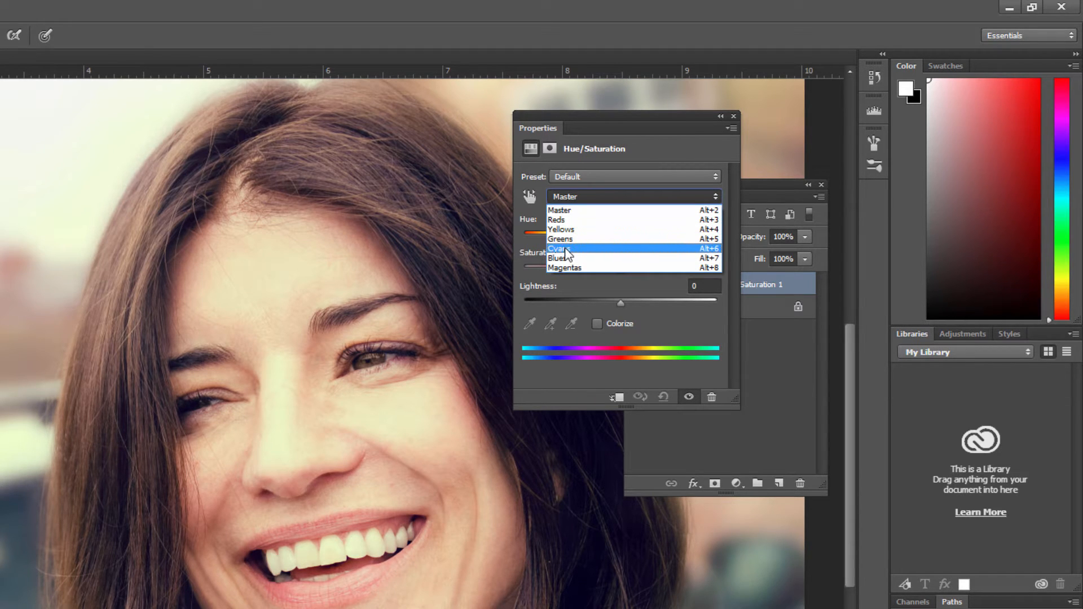
{"action": "left_click", "coordinate": [561, 230]}
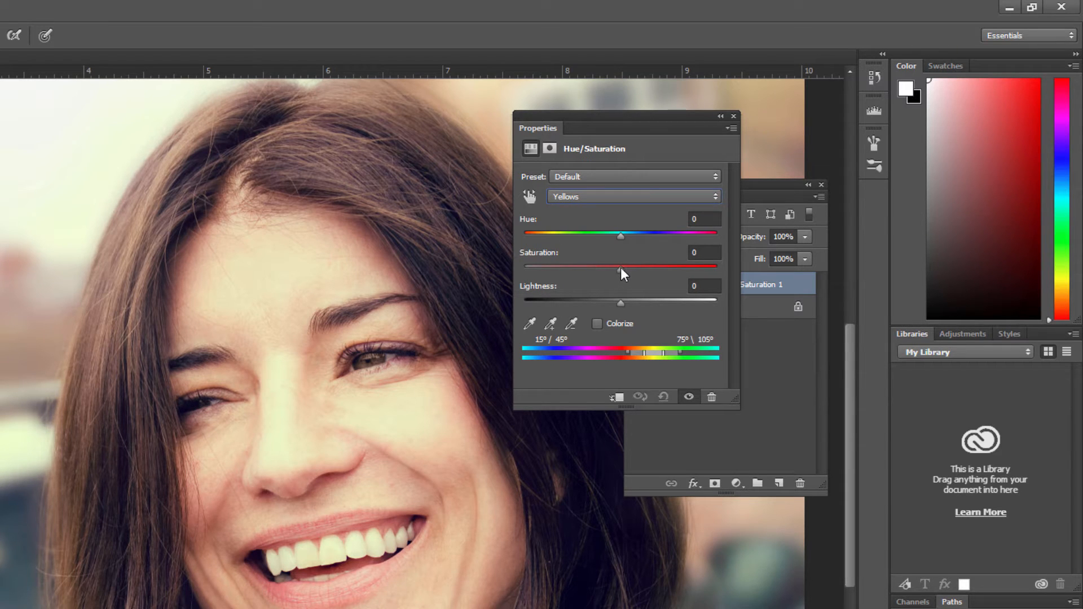
{"action": "left_click_drag", "start_coordinate": [621, 267], "coordinate": [524, 268]}
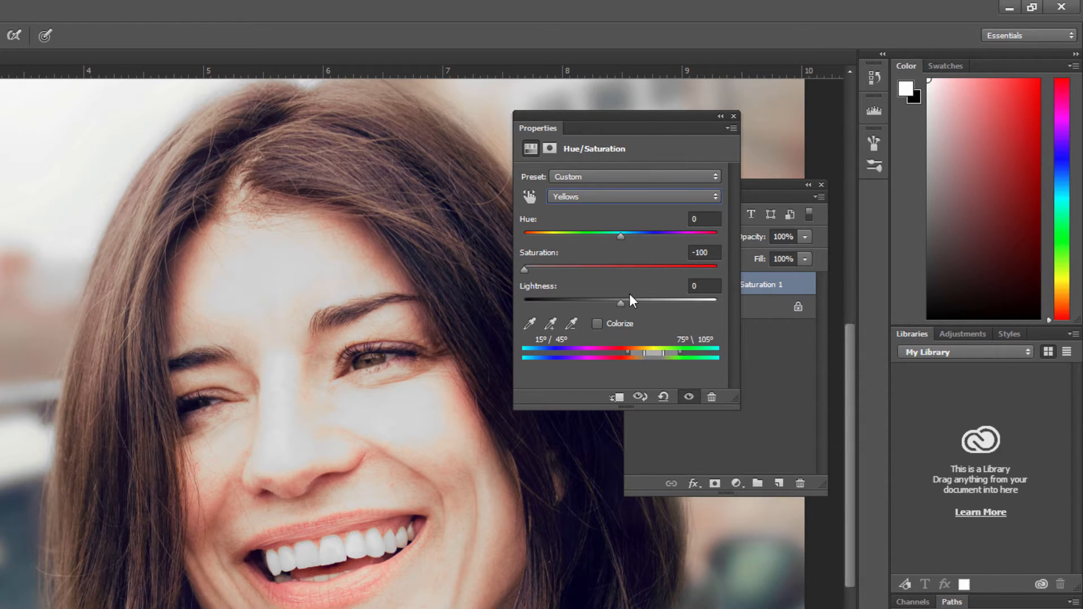
- Raise the Yellows' Lightness to about +60 so the teeth look white
{"action": "left_click_drag", "start_coordinate": [621, 302], "coordinate": [673, 302]}
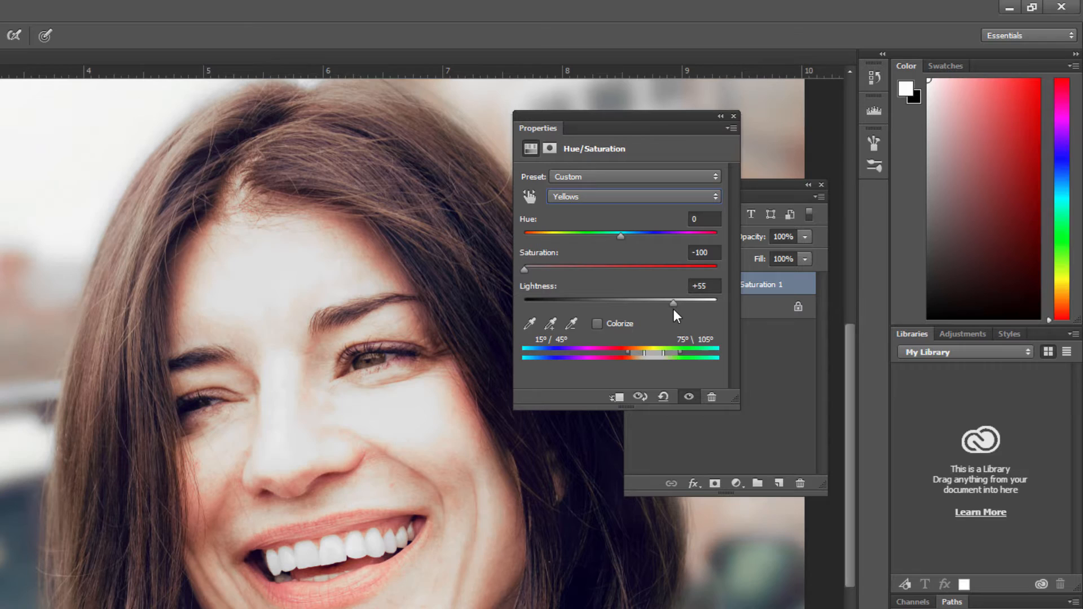
{"action": "left_click_drag", "start_coordinate": [673, 303], "coordinate": [664, 303]}
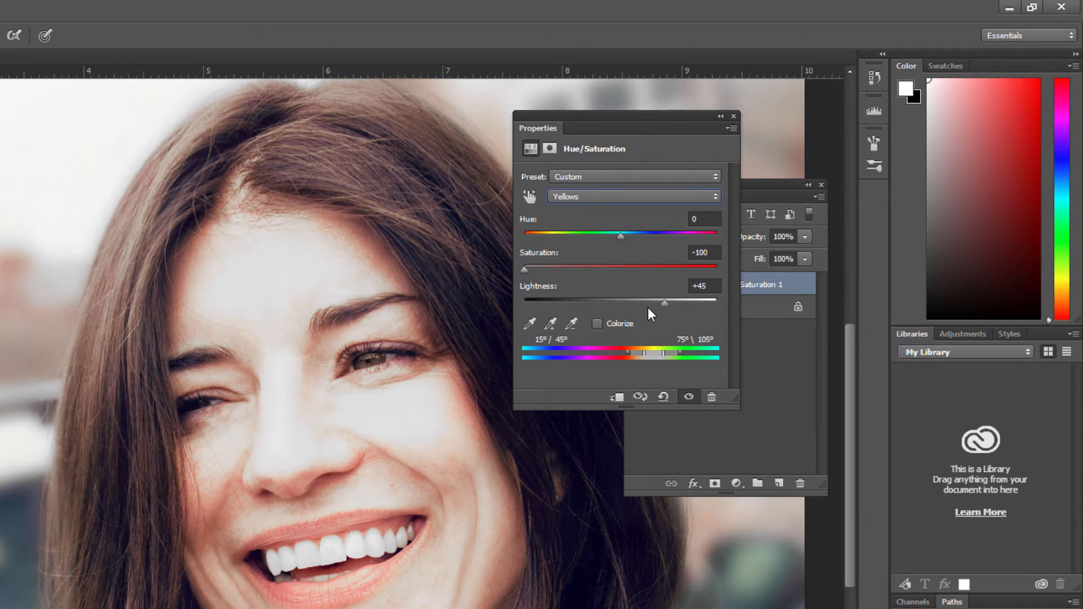
{"action": "left_click_drag", "start_coordinate": [664, 303], "coordinate": [674, 303]}
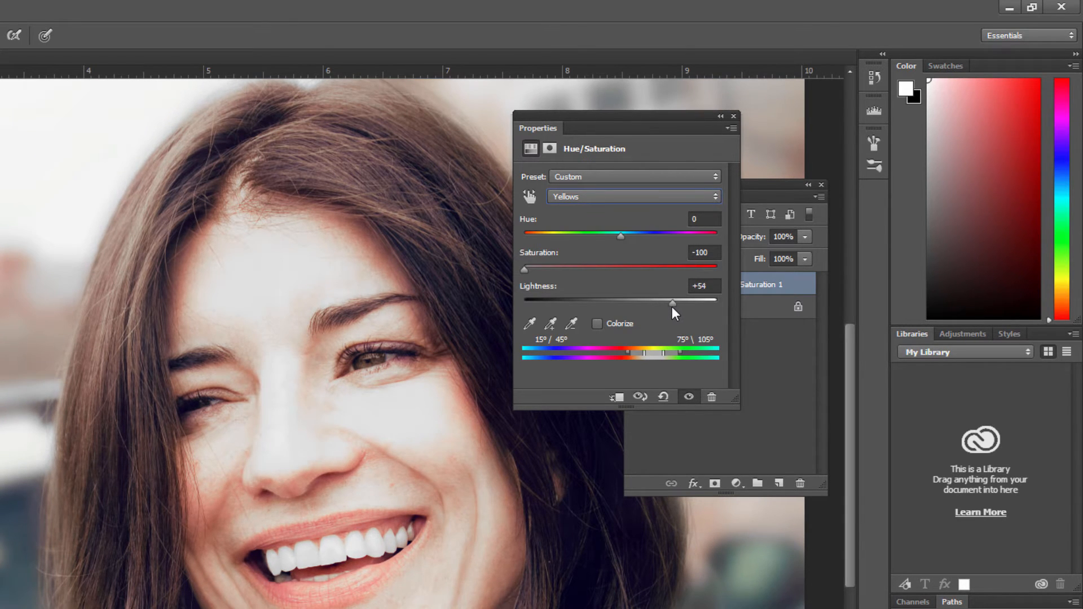
{"action": "left_click_drag", "start_coordinate": [674, 303], "coordinate": [668, 303]}
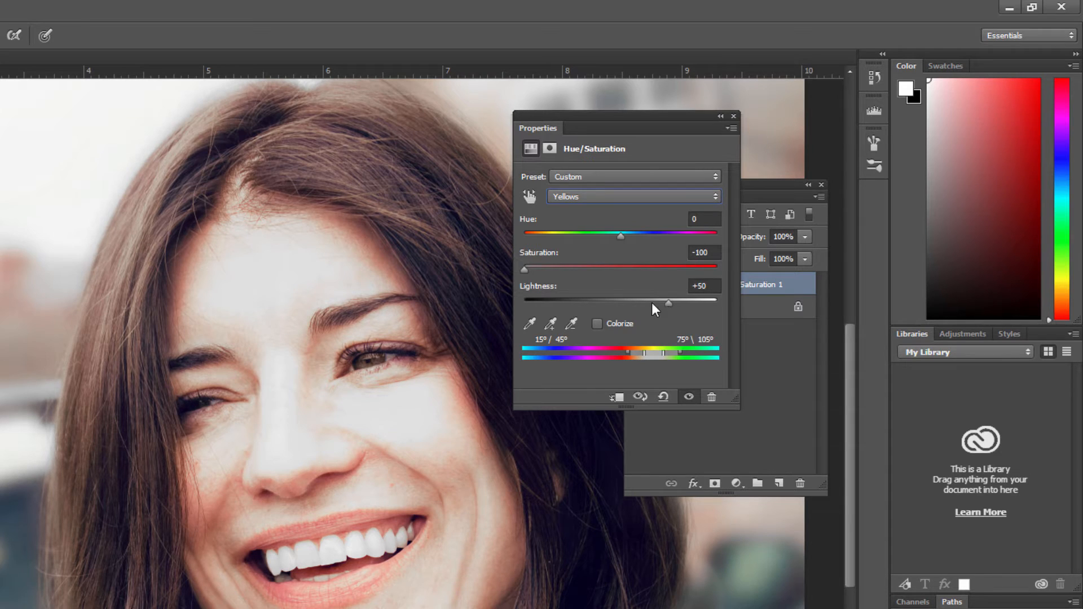
{"action": "left_click_drag", "start_coordinate": [650, 303], "coordinate": [680, 302]}
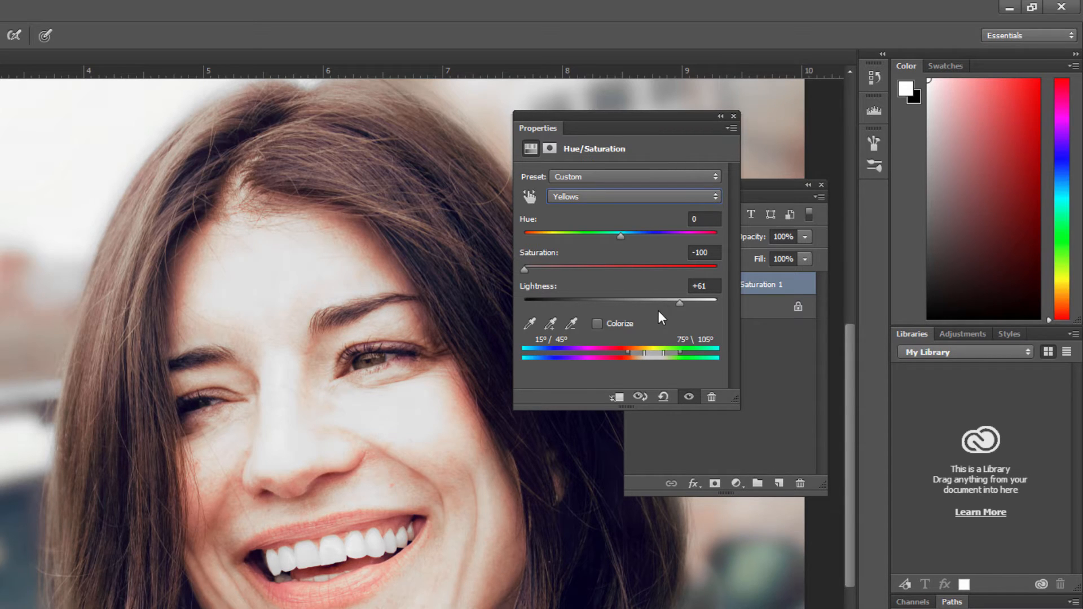
{"action": "left_click_drag", "start_coordinate": [680, 303], "coordinate": [678, 308]}
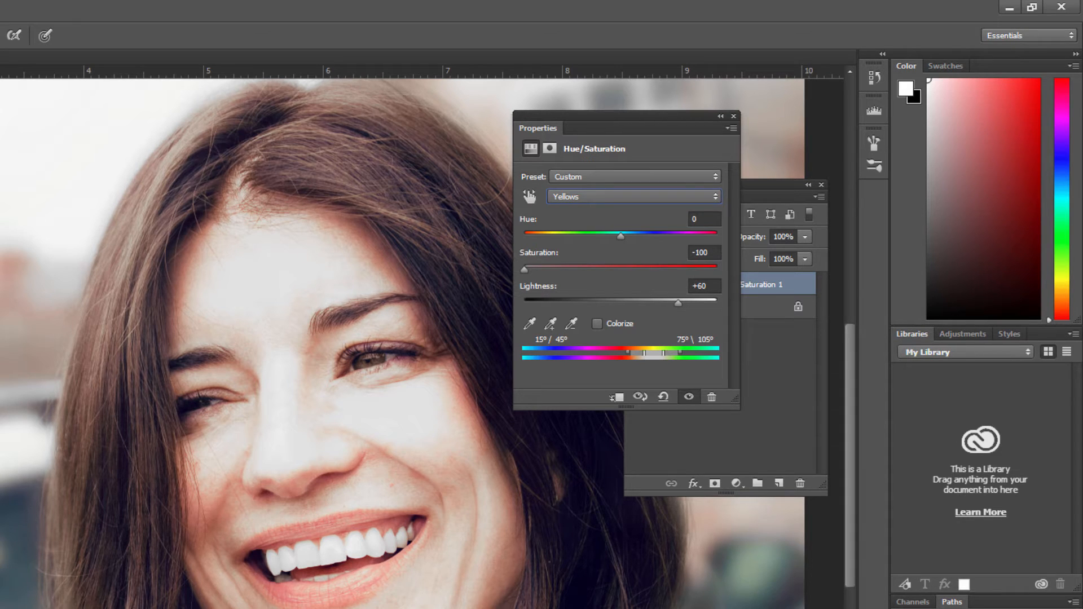
{"action": "mouse_move", "coordinate": [99, 573]}
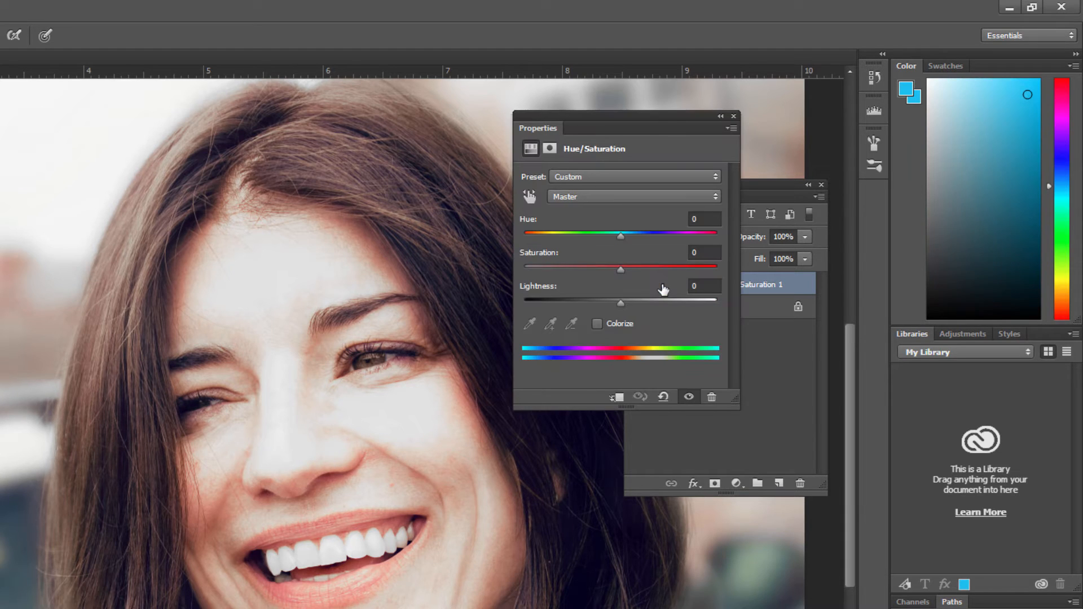
- Switch the Hue/Saturation range dropdown back to Master
{"action": "left_click", "coordinate": [632, 196]}
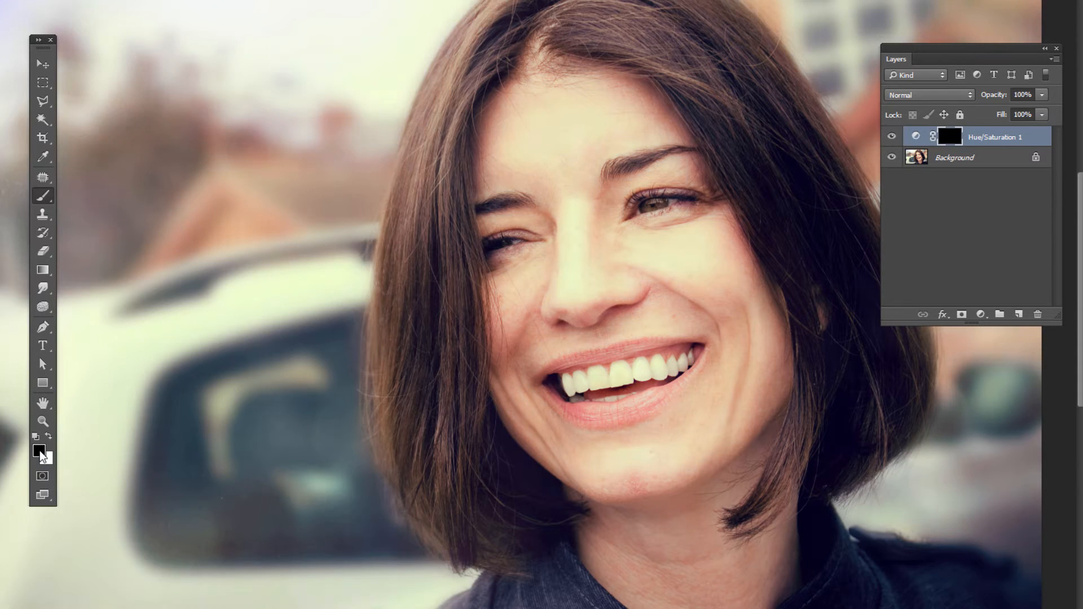
{"action": "mouse_move", "coordinate": [849, 175]}
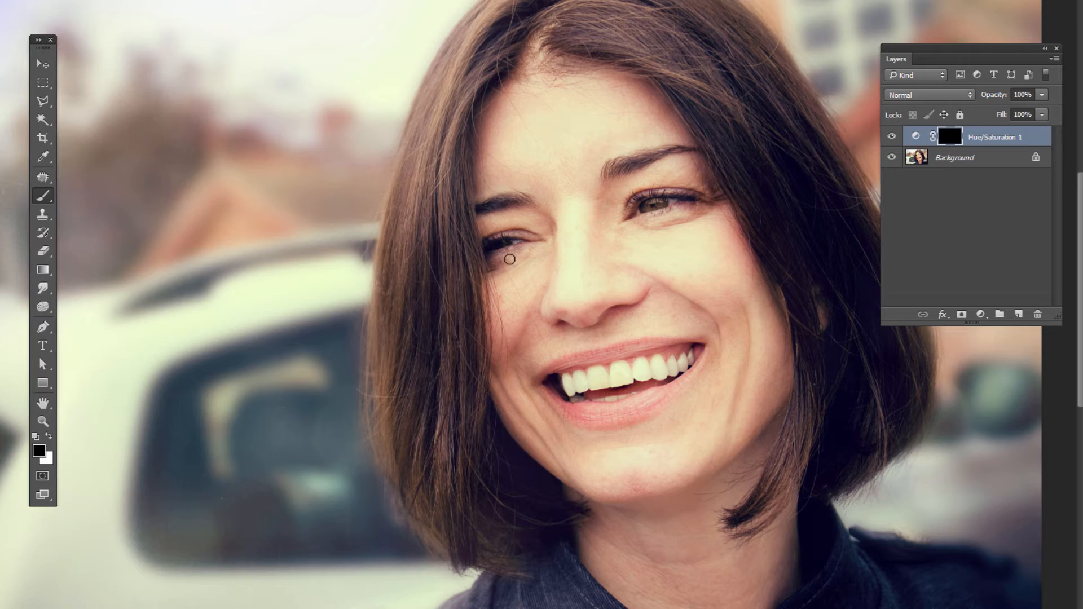
{"action": "mouse_move", "coordinate": [698, 304]}
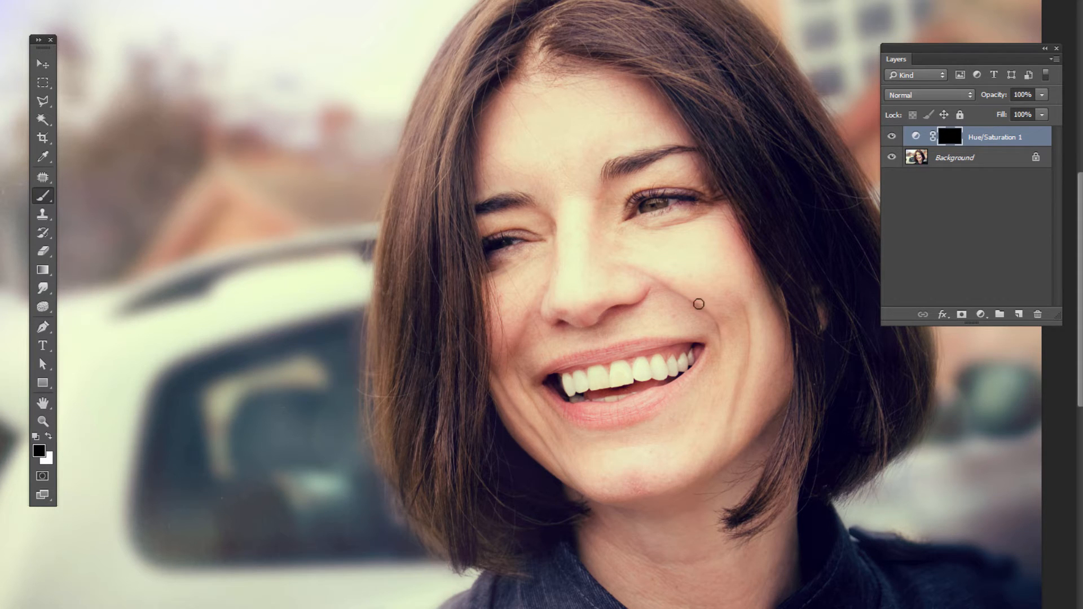
{"action": "mouse_move", "coordinate": [693, 345]}
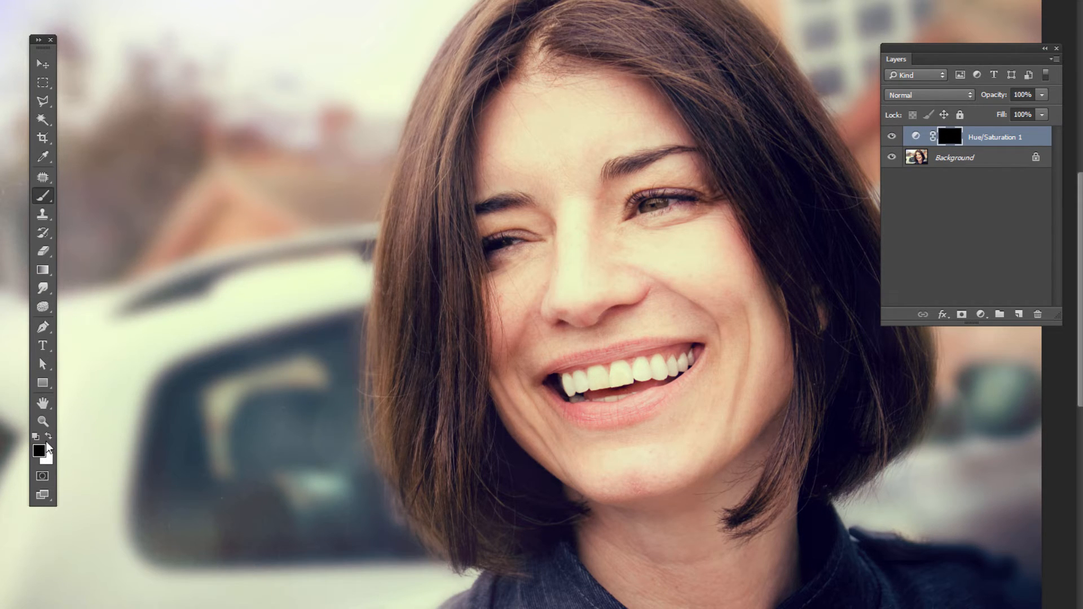
- Swap the colours so white is the foreground painting colour
{"action": "left_click", "coordinate": [39, 449]}
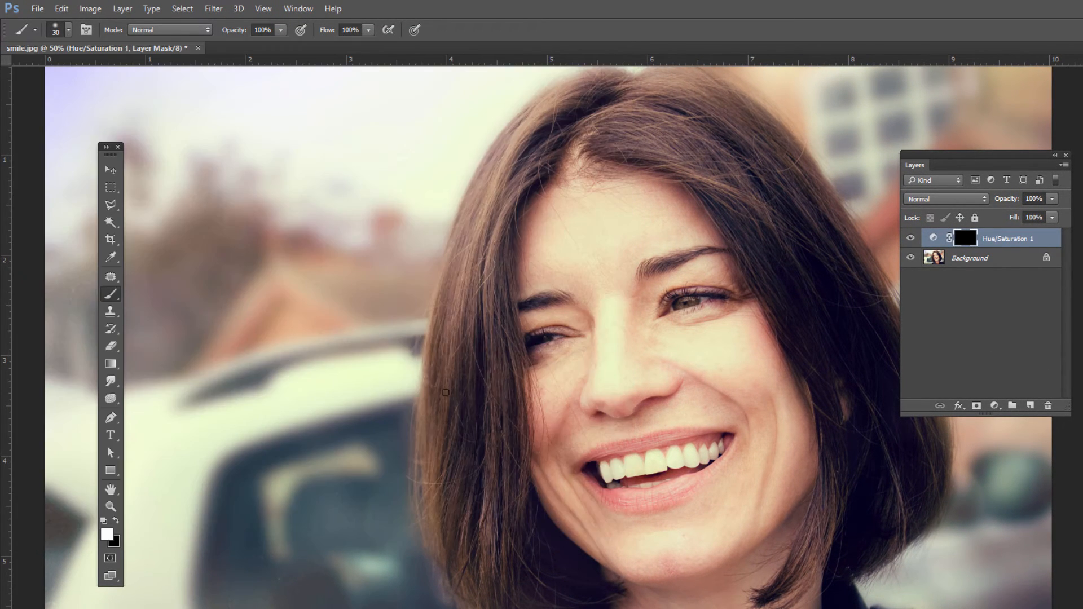
- Zoom in to 200% on the mouth with the Zoom tool
{"action": "left_click", "coordinate": [69, 29]}
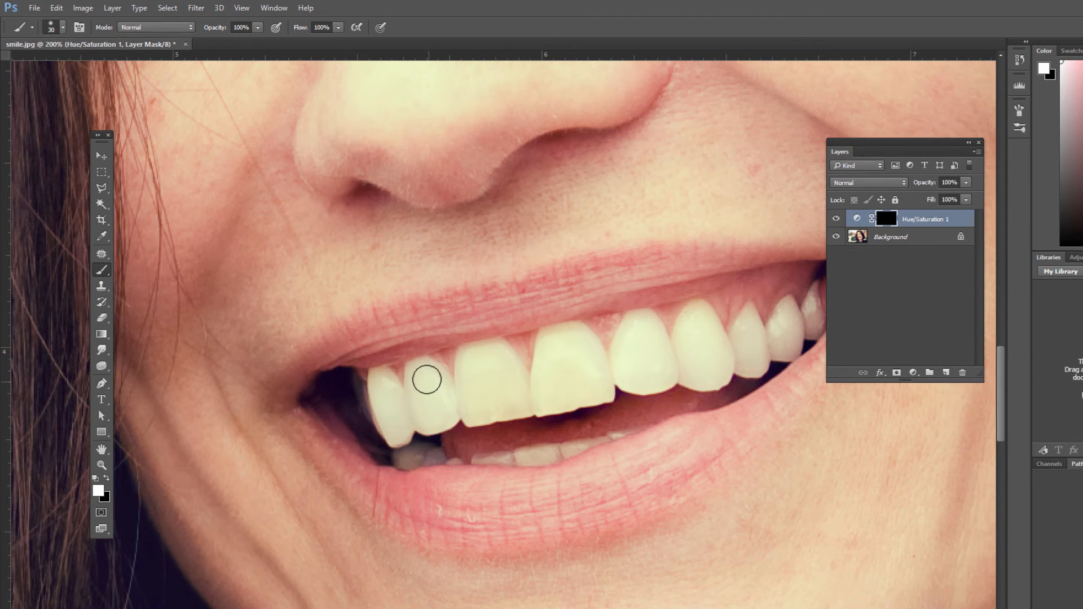
- Paint white on the mask over the three leftmost upper teeth
{"action": "left_click_drag", "start_coordinate": [427, 379], "coordinate": [415, 409]}
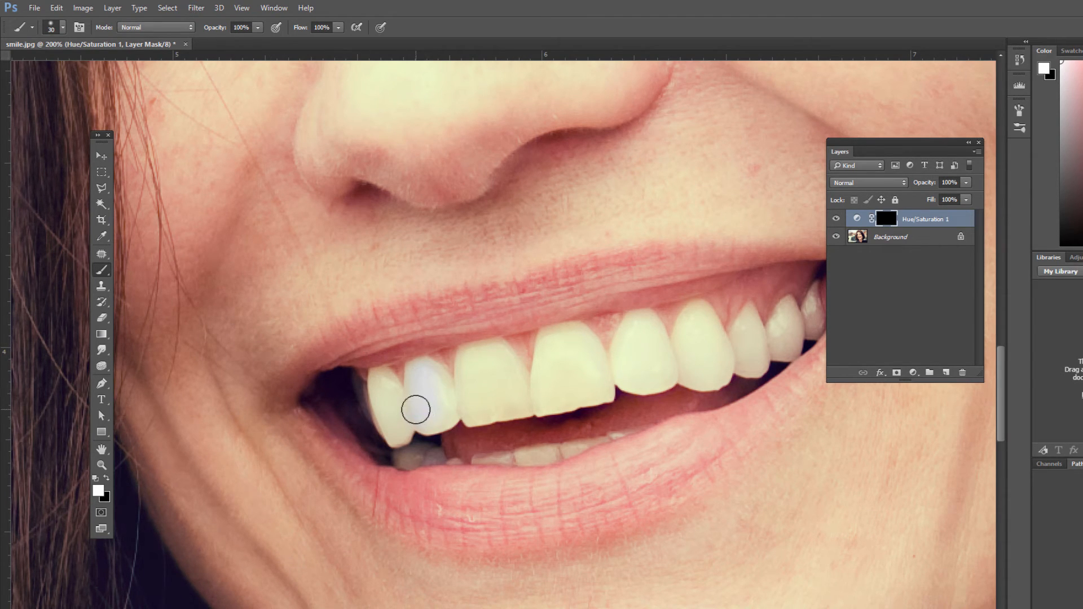
{"action": "left_click_drag", "start_coordinate": [415, 410], "coordinate": [398, 434]}
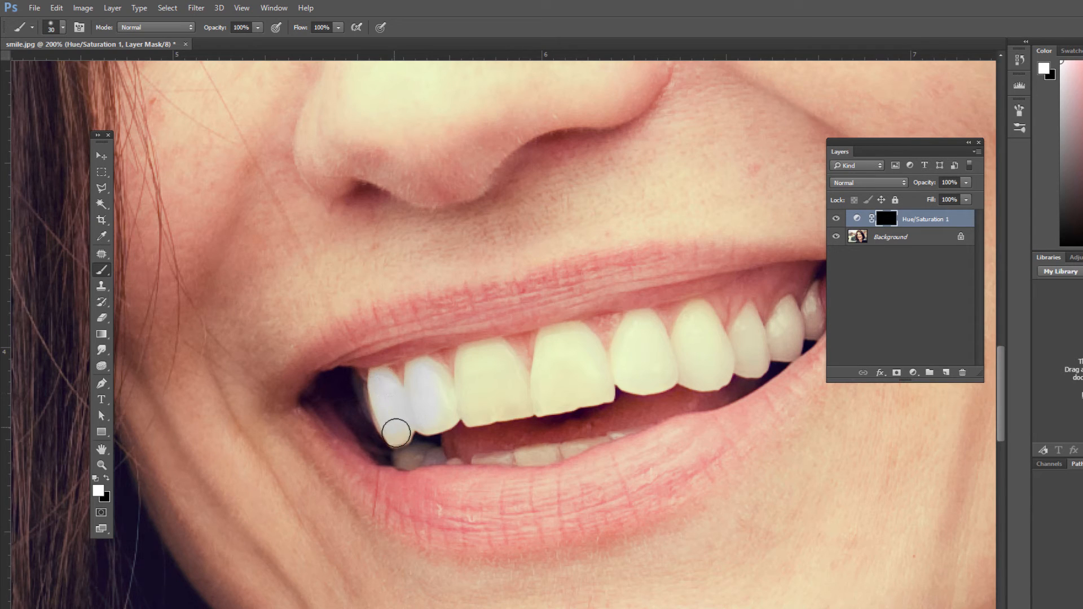
{"action": "left_click_drag", "start_coordinate": [396, 434], "coordinate": [426, 372]}
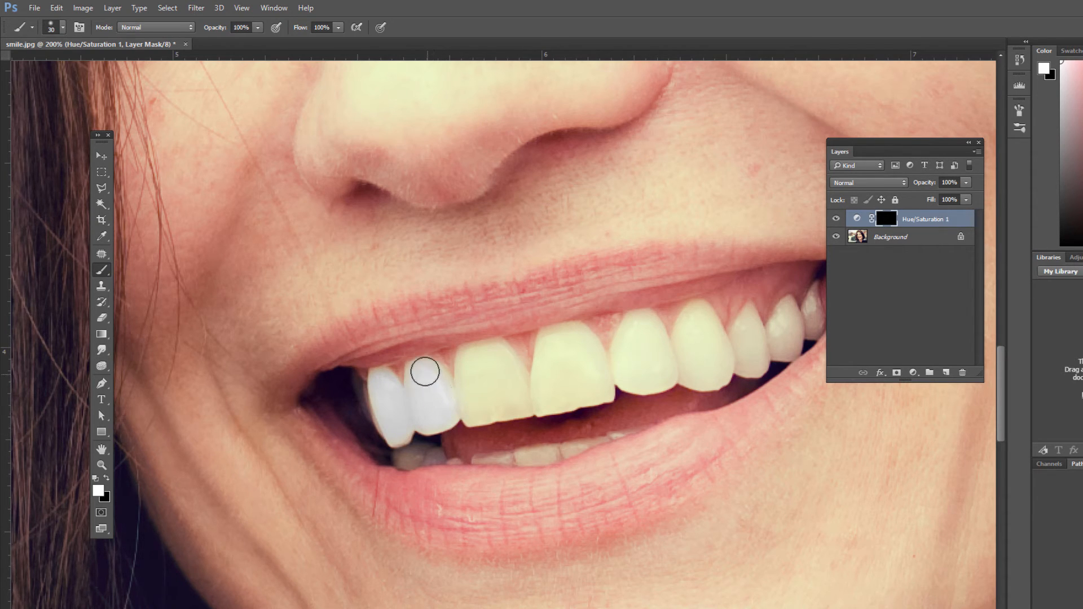
{"action": "left_click_drag", "start_coordinate": [424, 371], "coordinate": [484, 355]}
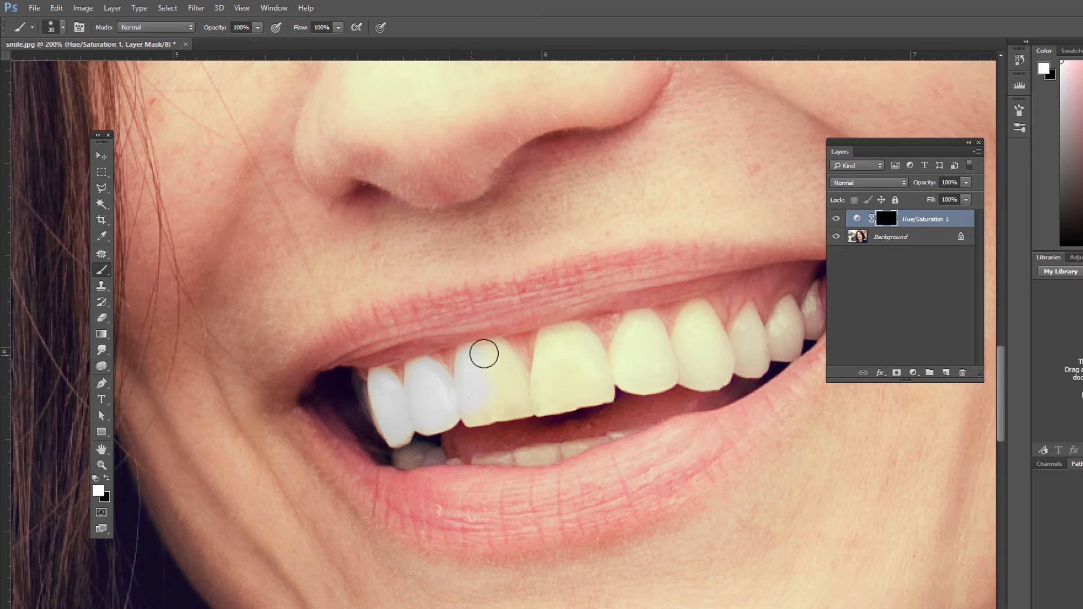
{"action": "left_click_drag", "start_coordinate": [484, 355], "coordinate": [483, 408]}
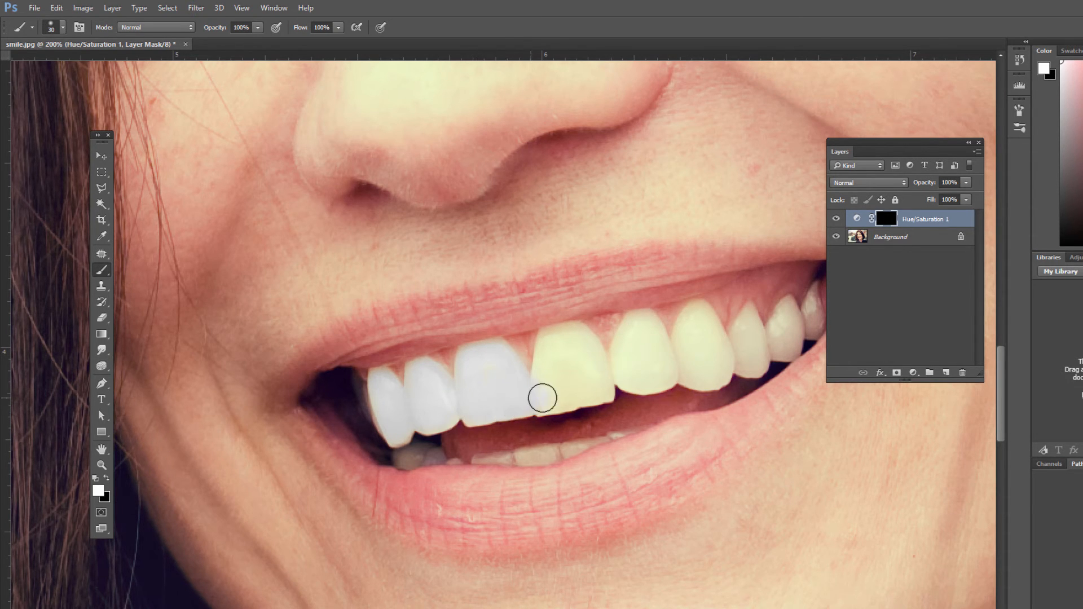
- Paint white over the two large front teeth and the teeth toward the right side
{"action": "left_click_drag", "start_coordinate": [543, 397], "coordinate": [600, 378]}
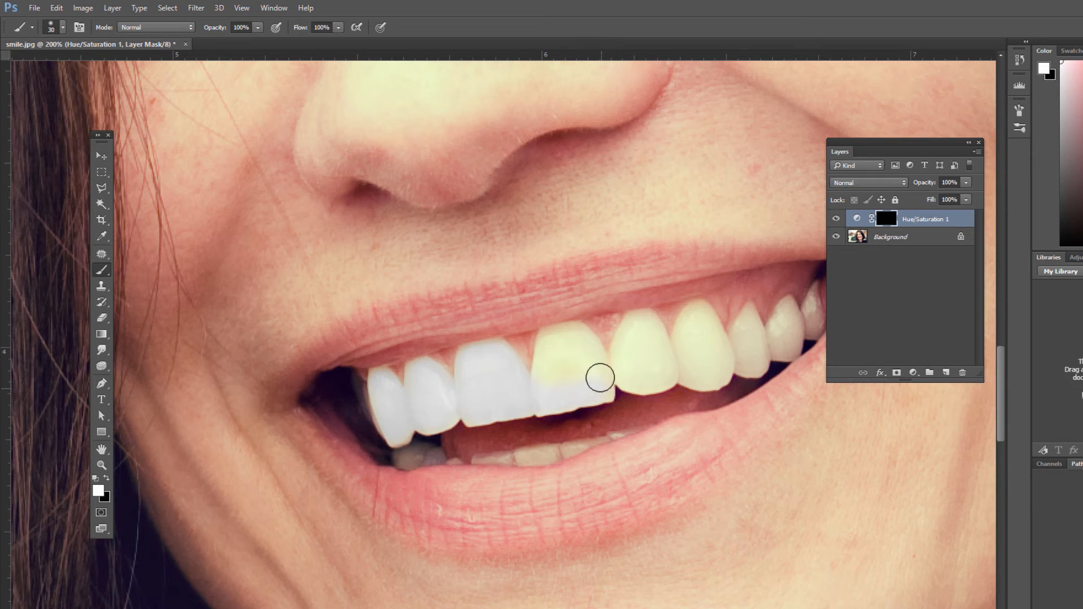
{"action": "left_click_drag", "start_coordinate": [600, 379], "coordinate": [549, 363]}
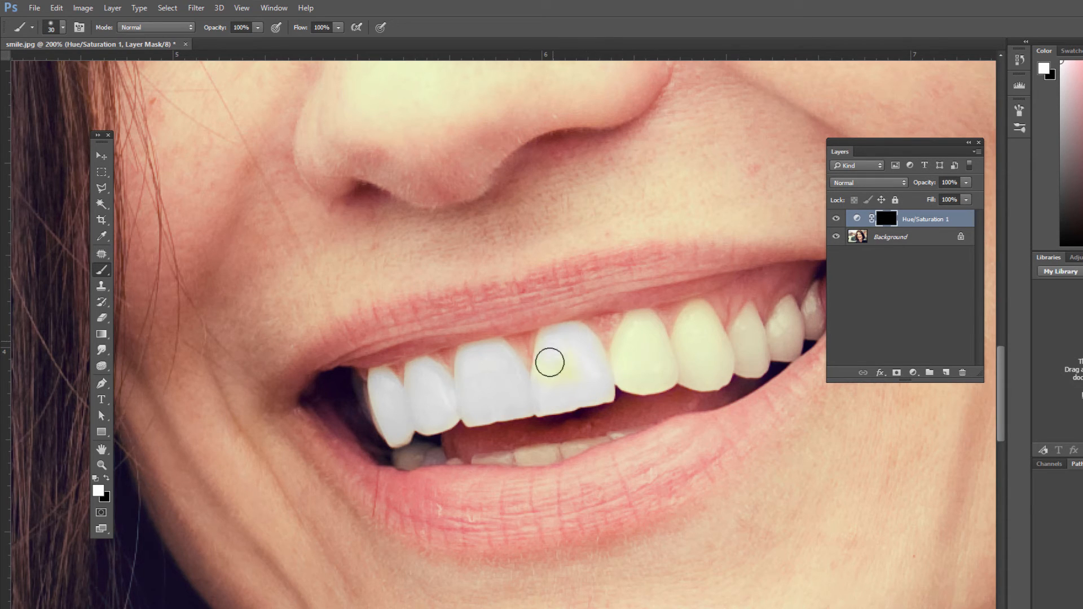
{"action": "left_click_drag", "start_coordinate": [549, 363], "coordinate": [667, 363]}
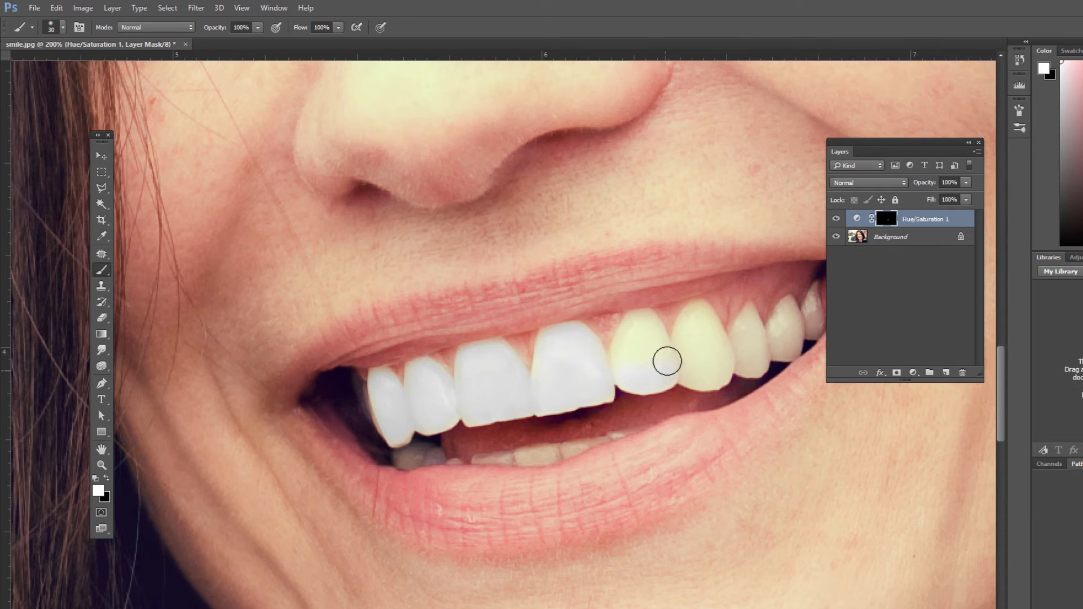
{"action": "left_click_drag", "start_coordinate": [668, 362], "coordinate": [646, 359]}
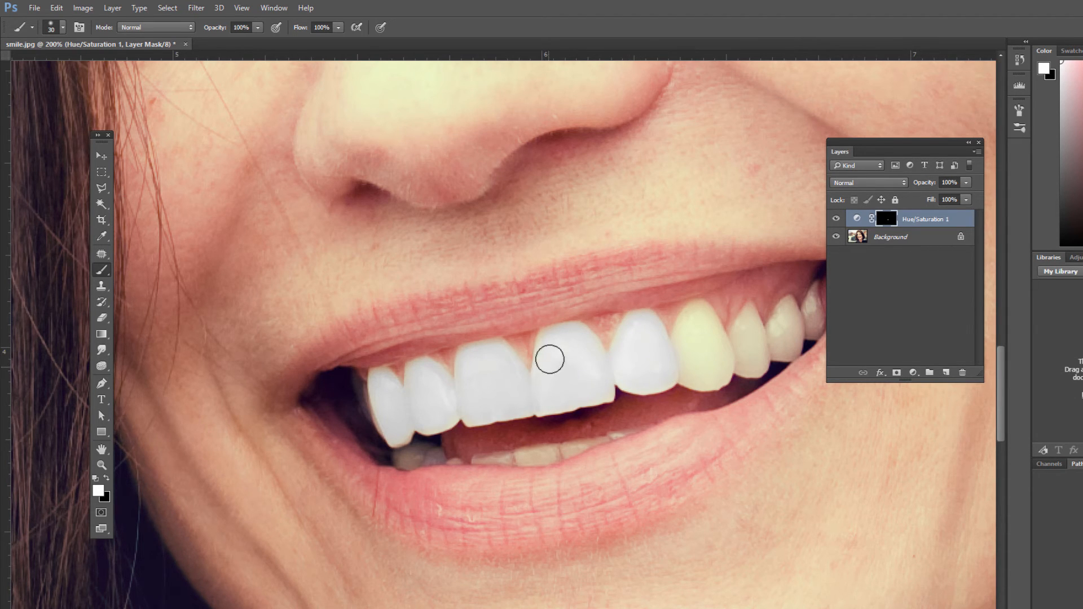
{"action": "left_click_drag", "start_coordinate": [549, 357], "coordinate": [711, 376]}
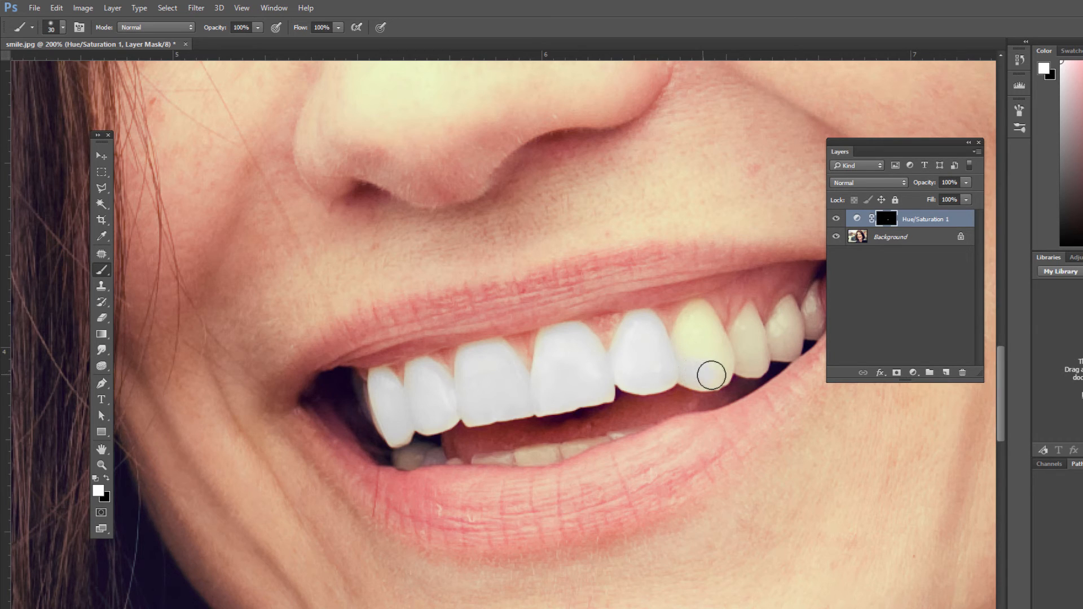
{"action": "left_click_drag", "start_coordinate": [711, 375], "coordinate": [683, 333]}
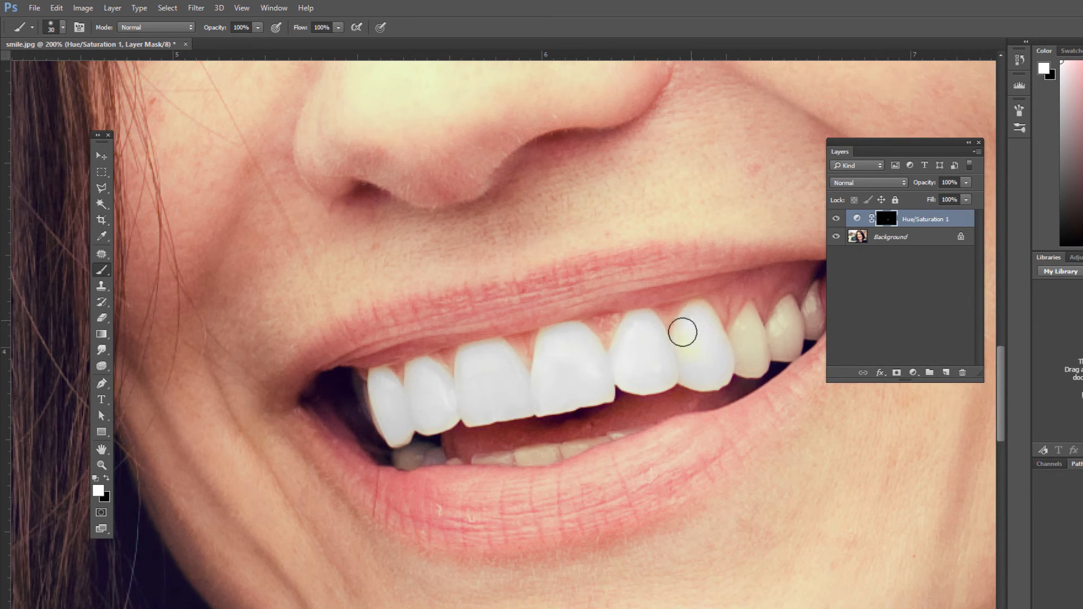
{"action": "left_click_drag", "start_coordinate": [683, 332], "coordinate": [754, 347]}
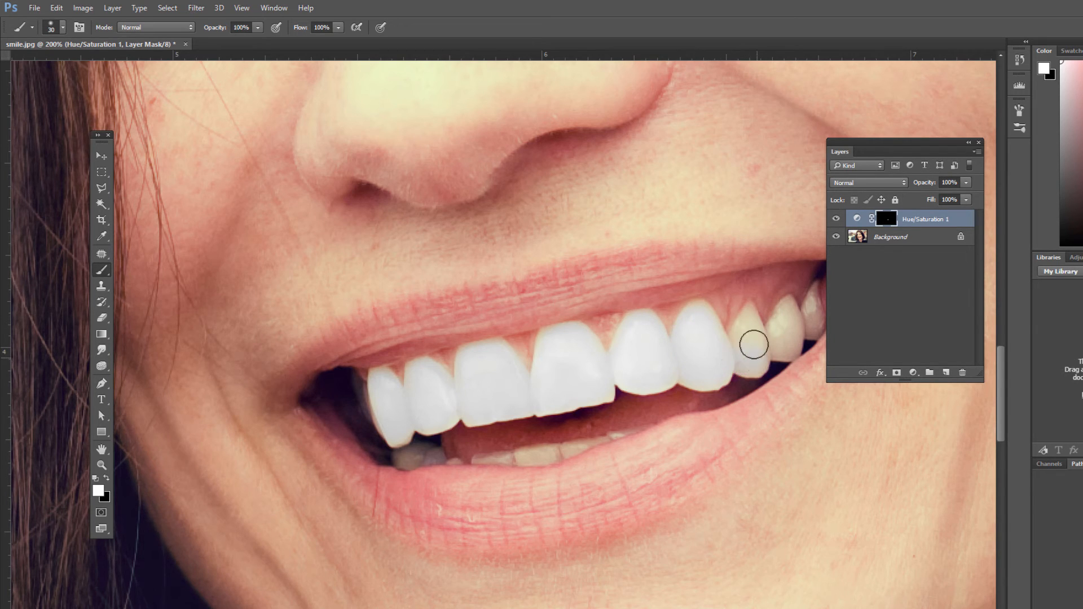
{"action": "left_click_drag", "start_coordinate": [754, 345], "coordinate": [781, 347]}
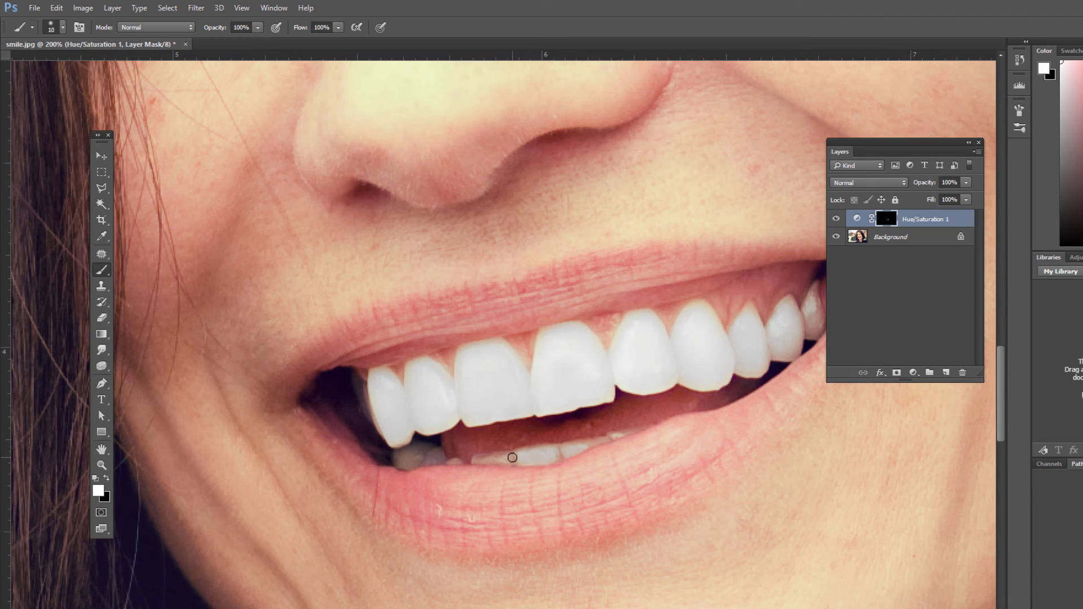
{"action": "mouse_move", "coordinate": [433, 458]}
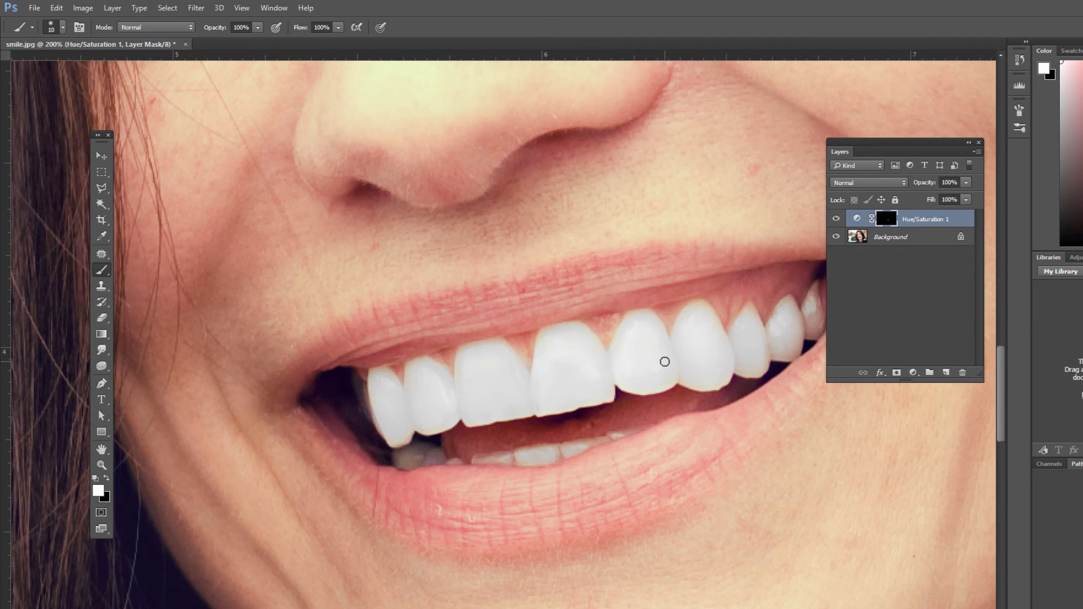
{"action": "mouse_move", "coordinate": [689, 366]}
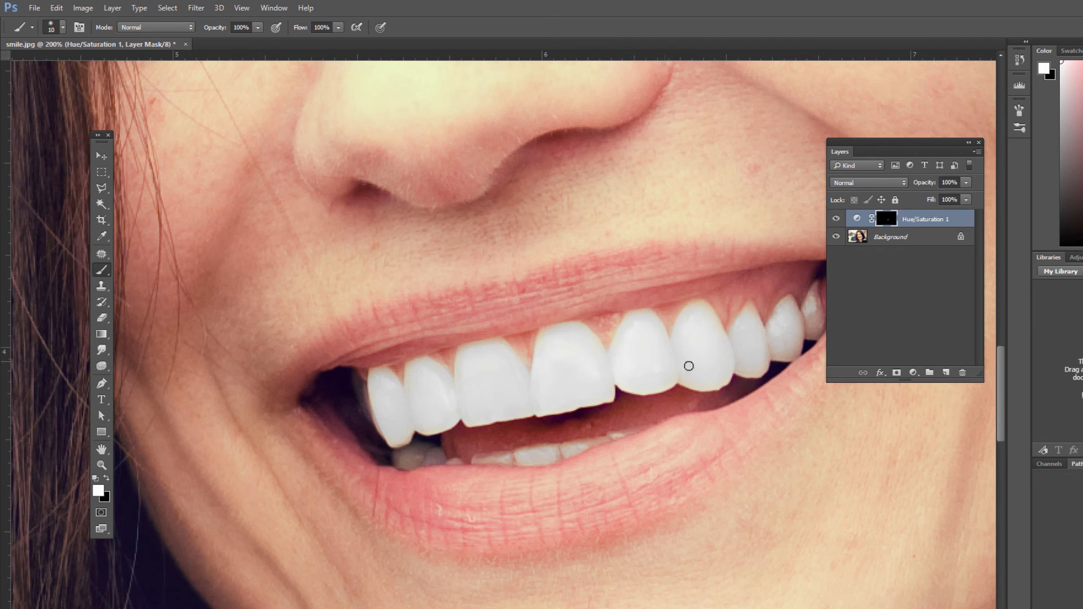
{"action": "mouse_move", "coordinate": [672, 369]}
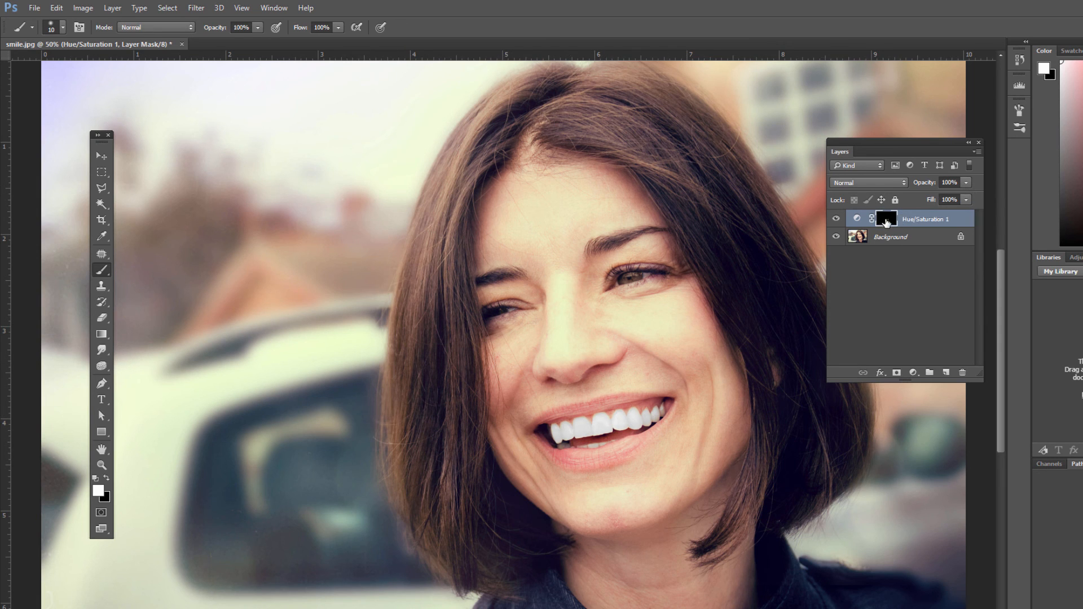
- Target the Hue/Saturation layer's mask thumbnail at the 50% view
{"action": "left_click", "coordinate": [886, 218]}
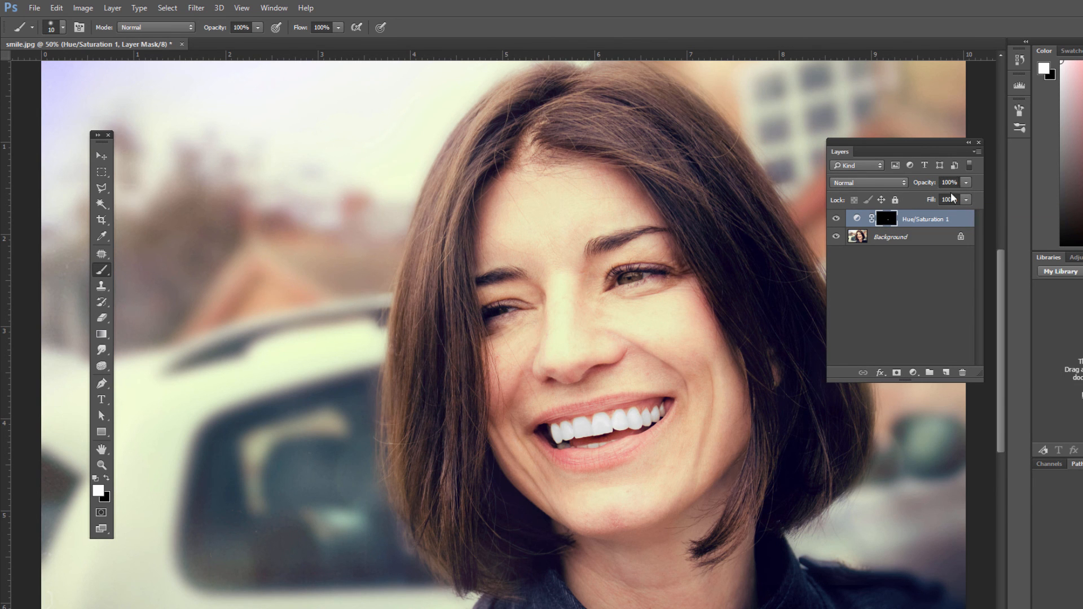
- Lower the Hue/Saturation 1 layer opacity to 70% and pick the Rectangular Marquee tool
{"action": "left_click_drag", "start_coordinate": [964, 200], "coordinate": [940, 200]}
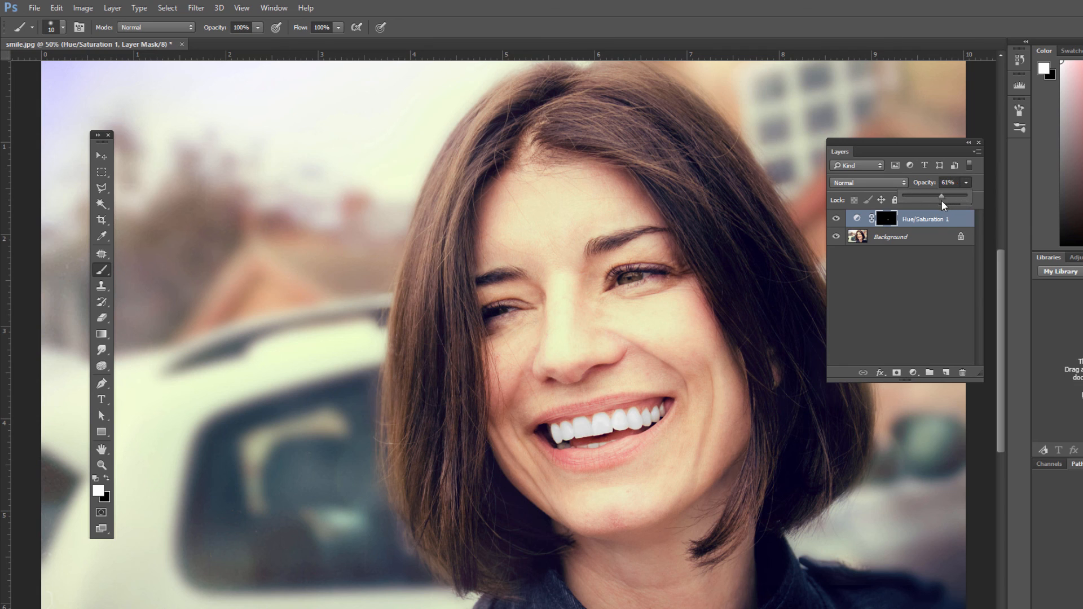
{"action": "left_click_drag", "start_coordinate": [941, 200], "coordinate": [948, 199]}
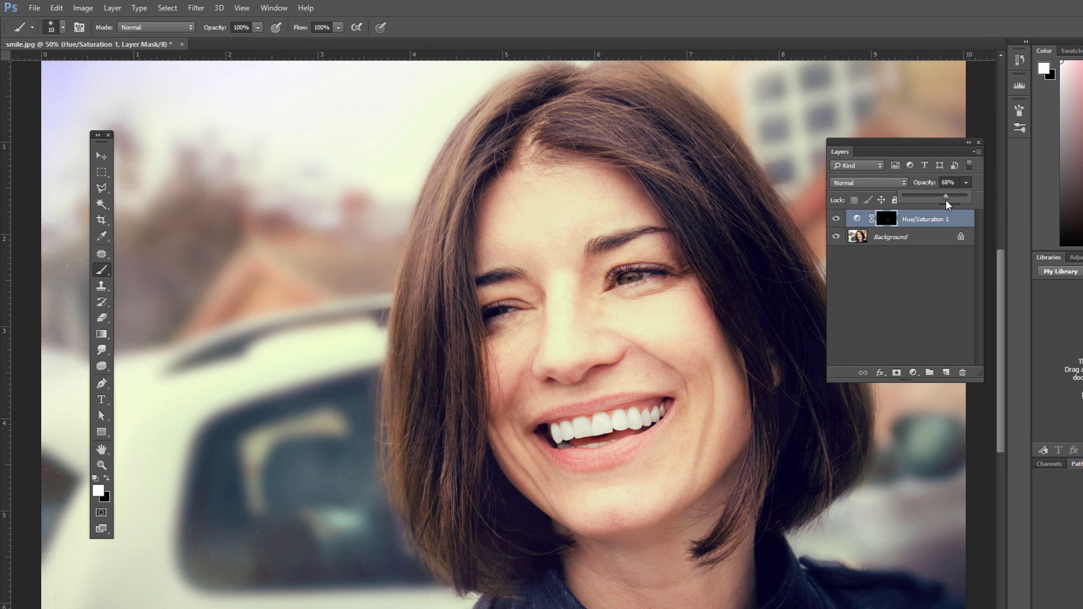
{"action": "left_click_drag", "start_coordinate": [946, 199], "coordinate": [948, 199]}
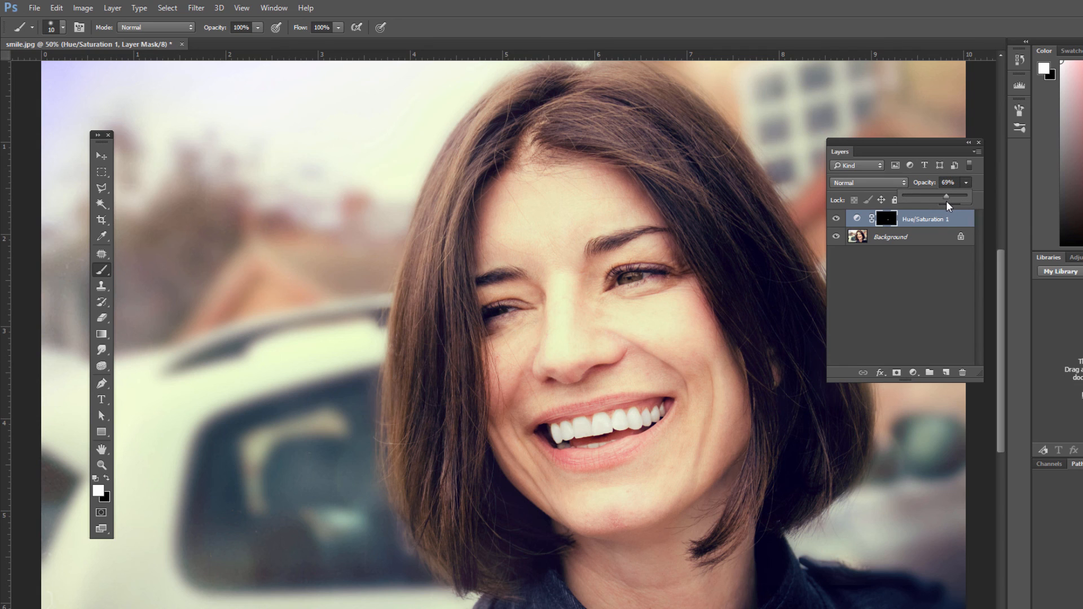
{"action": "left_click_drag", "start_coordinate": [948, 199], "coordinate": [950, 199]}
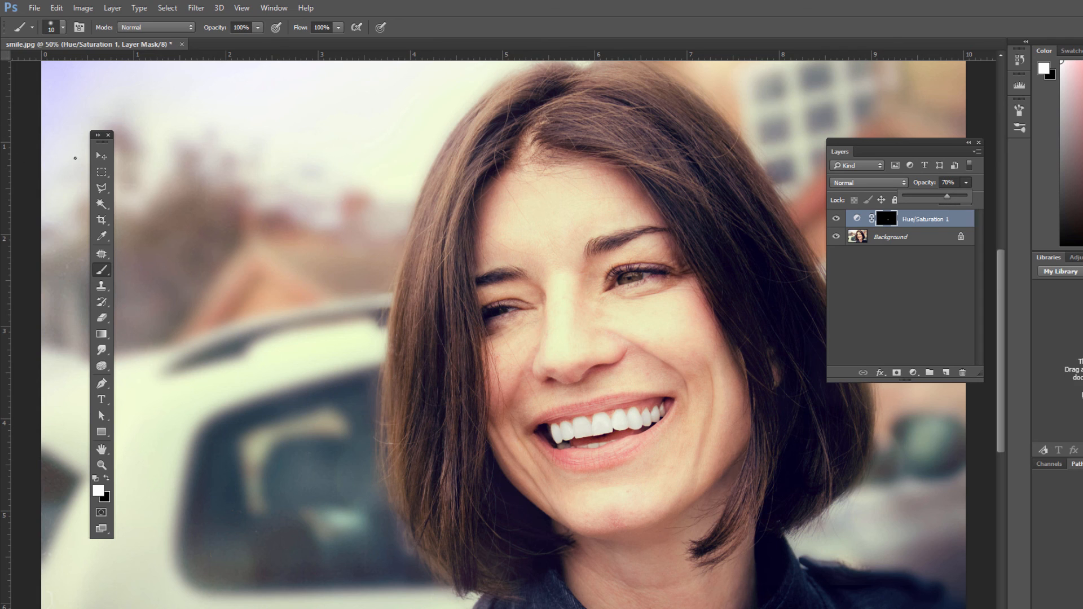
{"action": "left_click", "coordinate": [101, 172]}
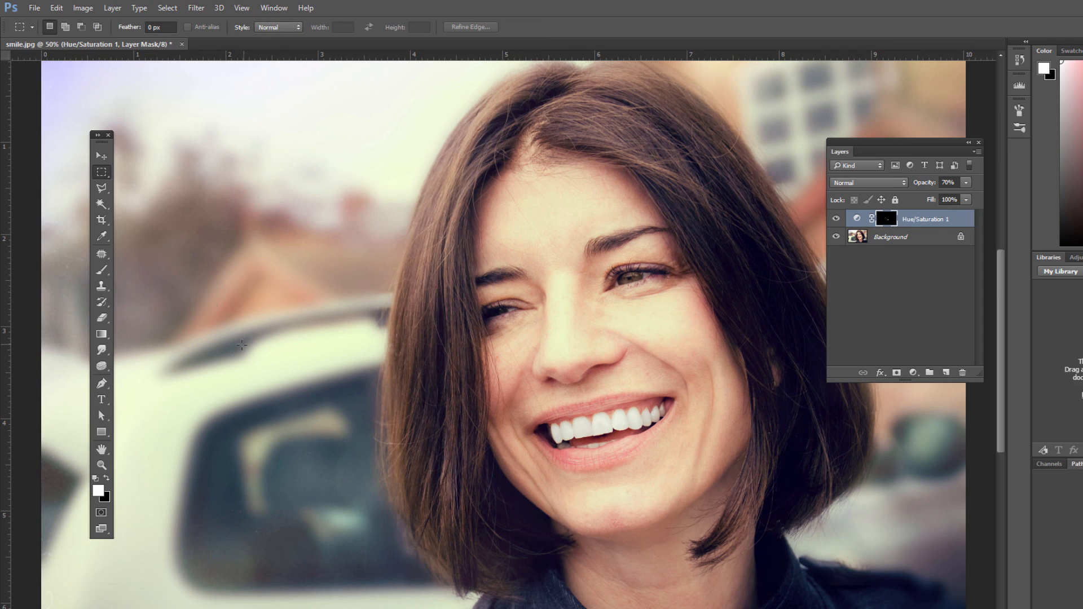